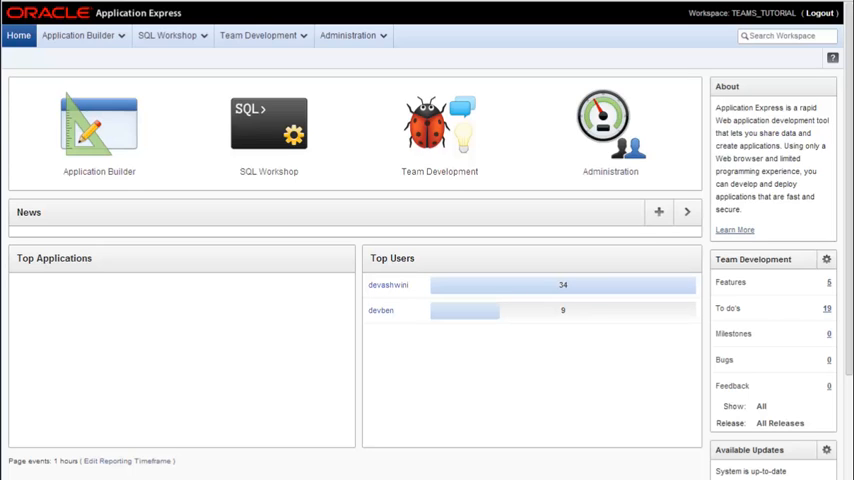
mouse_move(268, 135)
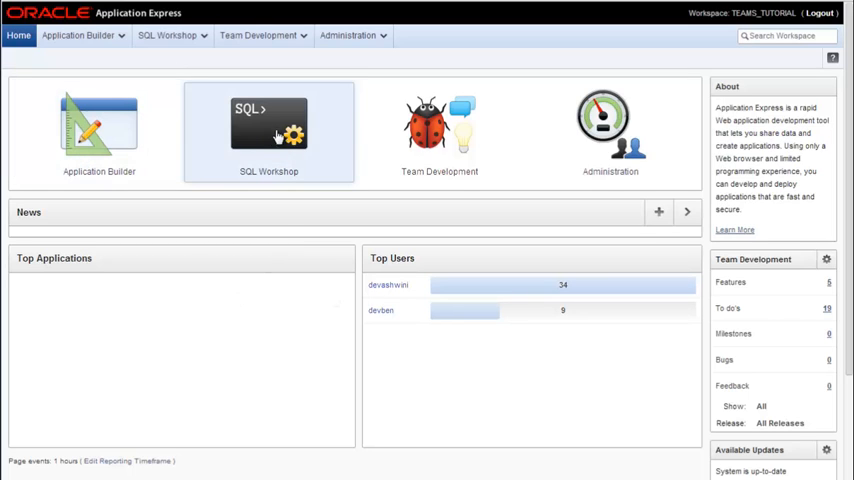
mouse_move(278, 135)
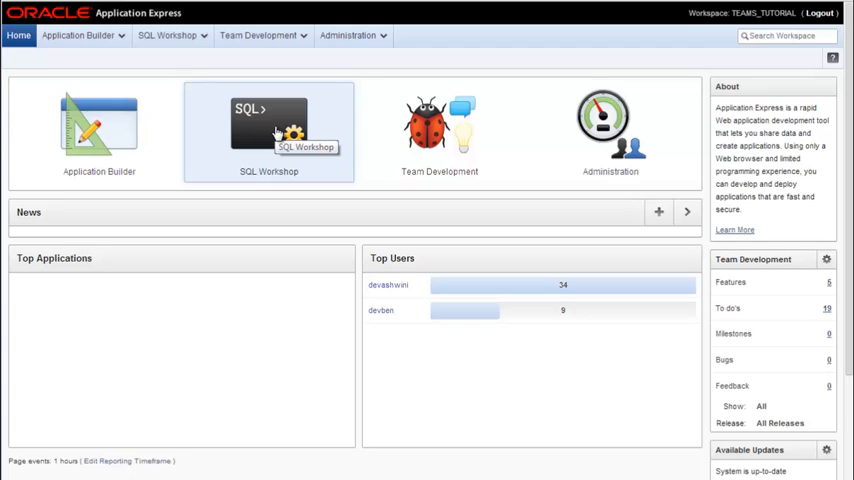
mouse_move(372, 198)
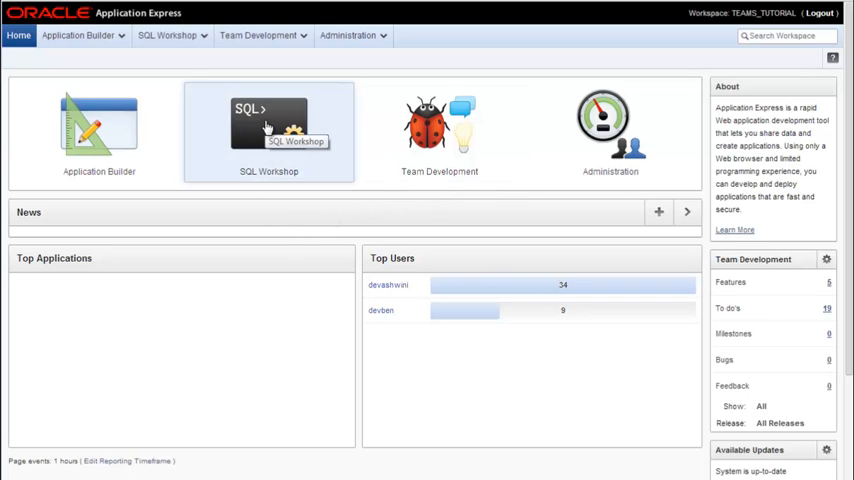
Step: Open Object Browser in SQL Workshop and confirm the PROJECTS table has no rows
left_click(268, 130)
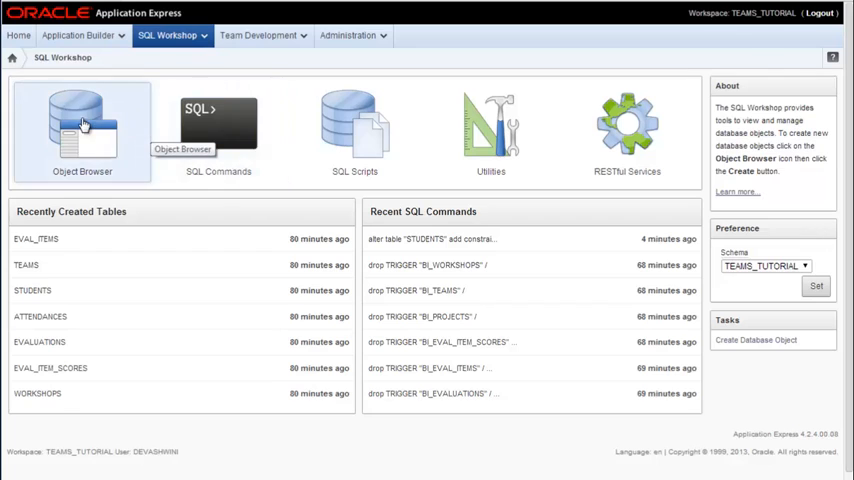
left_click(82, 125)
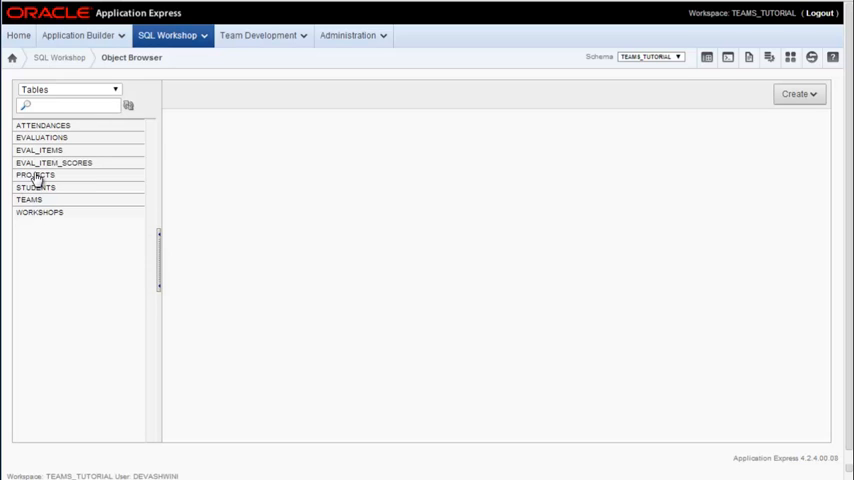
left_click(36, 175)
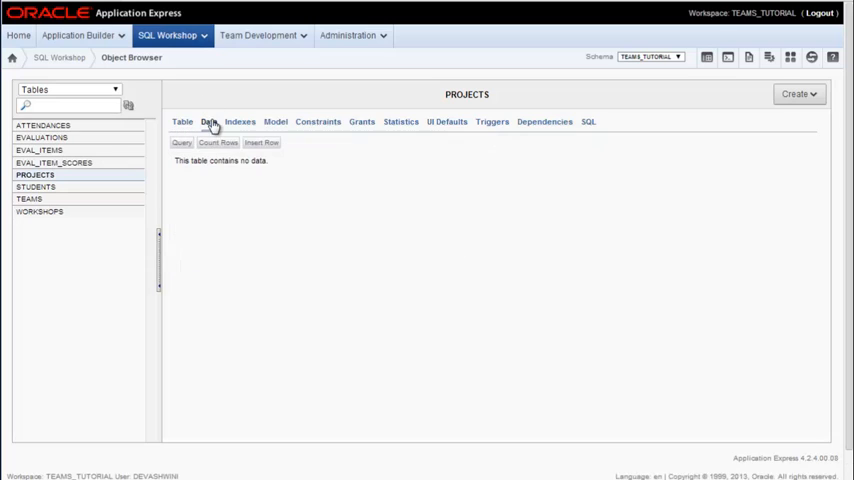
mouse_move(257, 263)
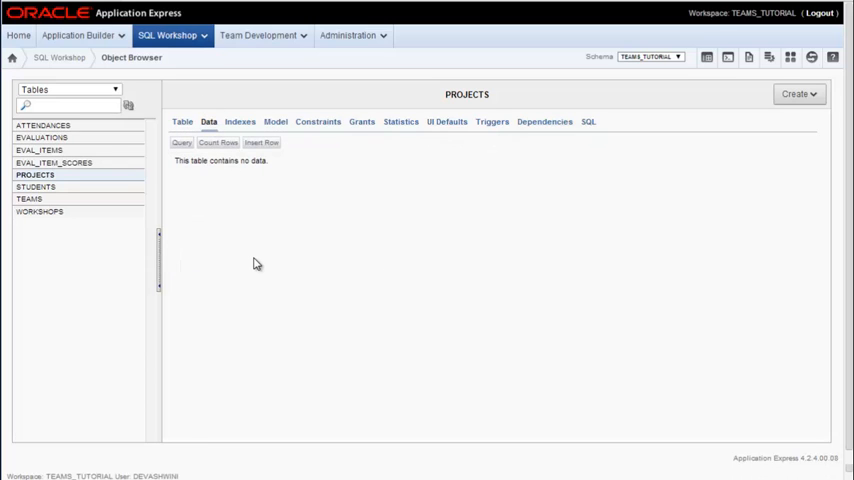
mouse_move(353, 208)
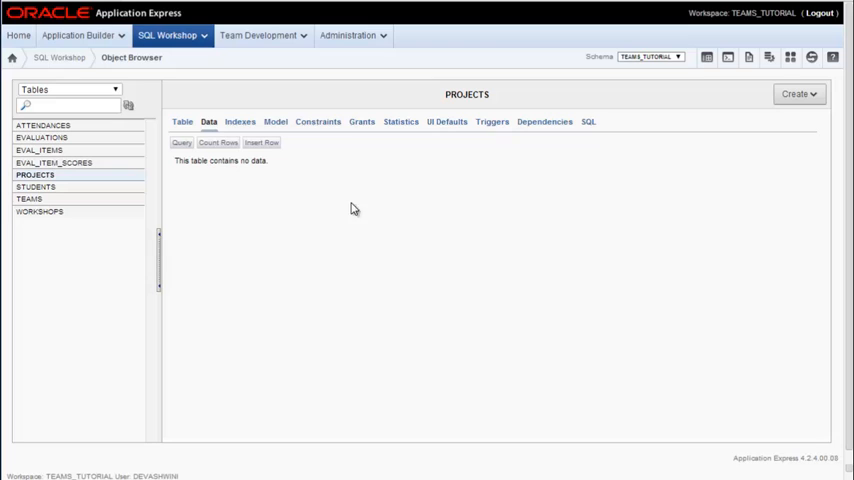
mouse_move(587, 393)
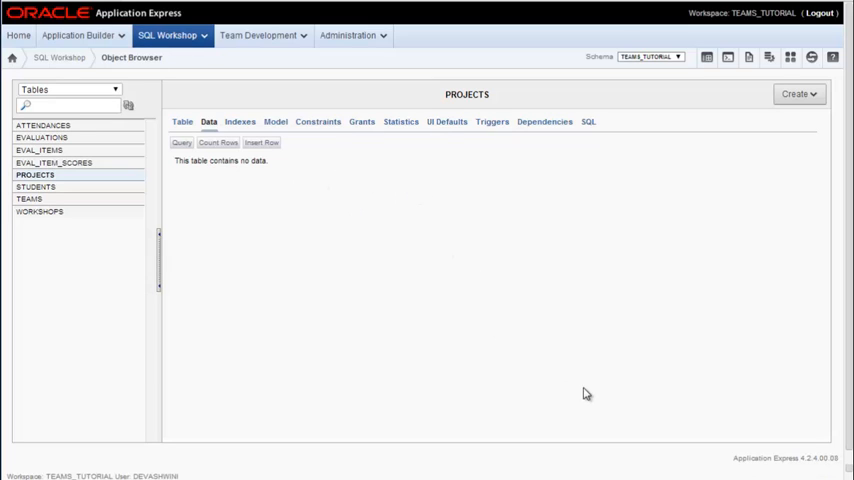
mouse_move(687, 402)
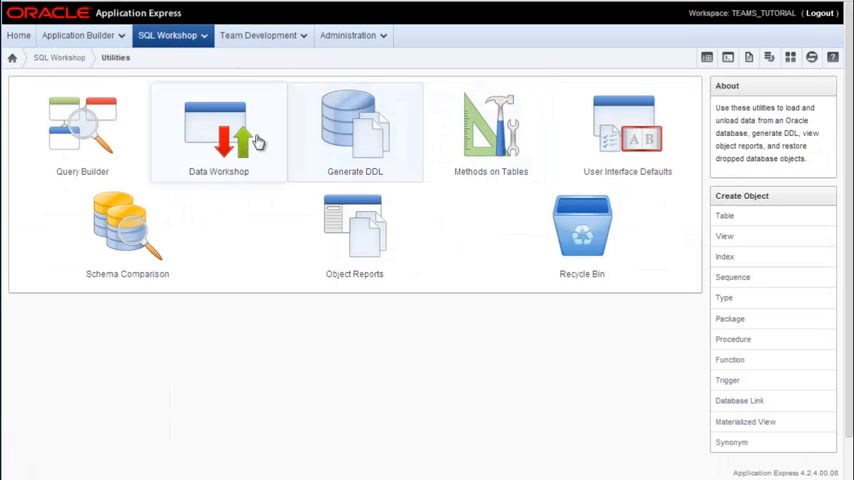
Step: Start the Text Data load wizard and open V2_Teams_PROJECTS_data.txt from the temp folder
left_click(218, 130)
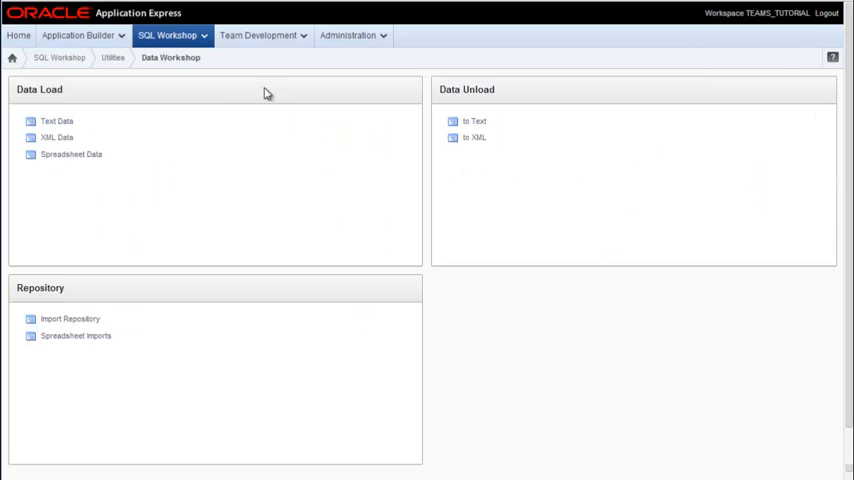
mouse_move(58, 123)
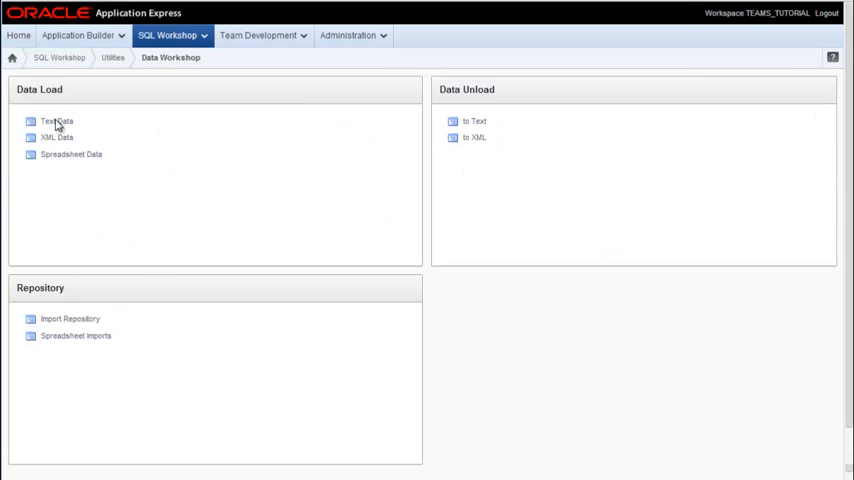
left_click(57, 121)
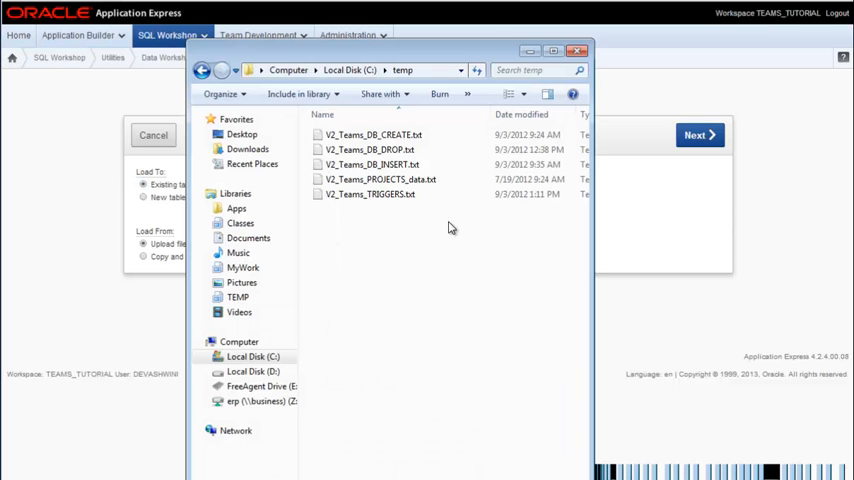
mouse_move(355, 247)
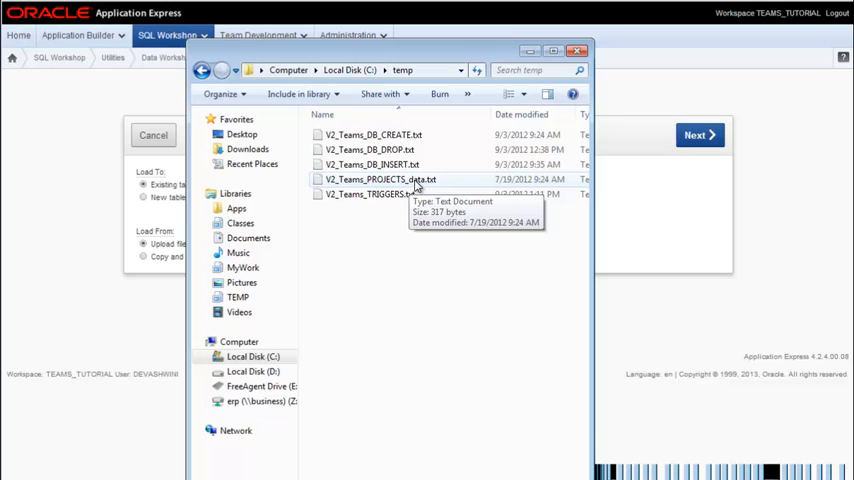
left_click(380, 179)
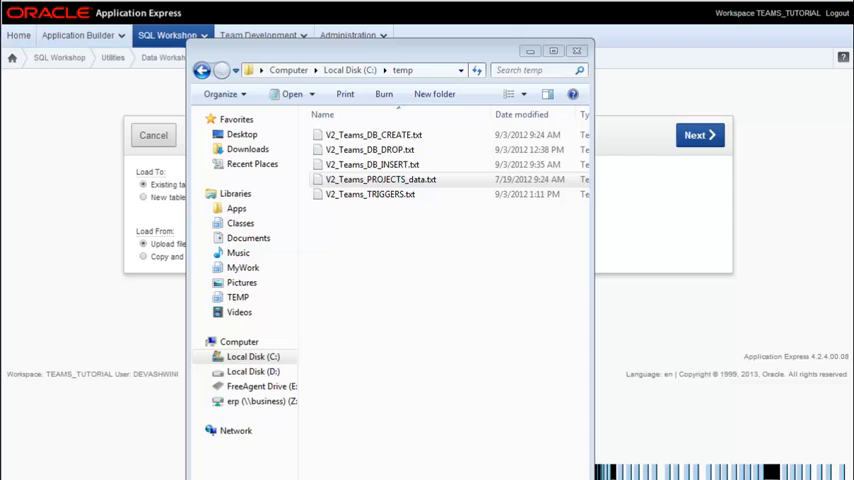
double_click(380, 179)
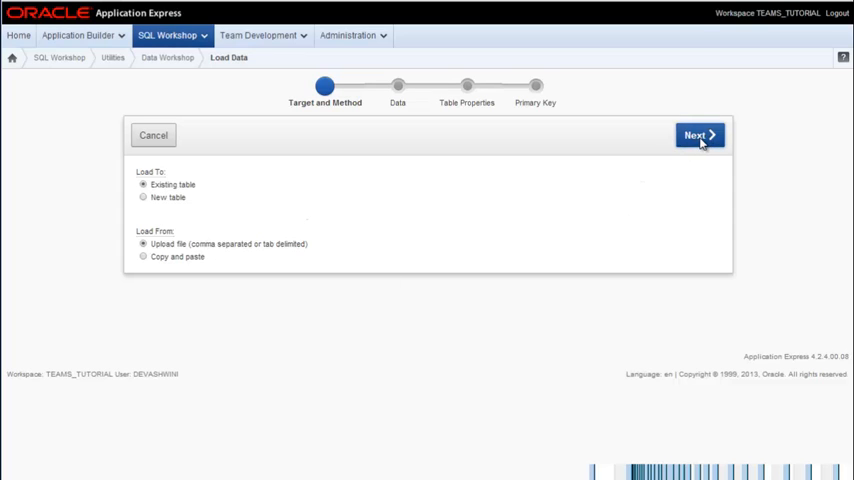
Step: Choose the existing PROJECTS table as the load target
left_click(698, 135)
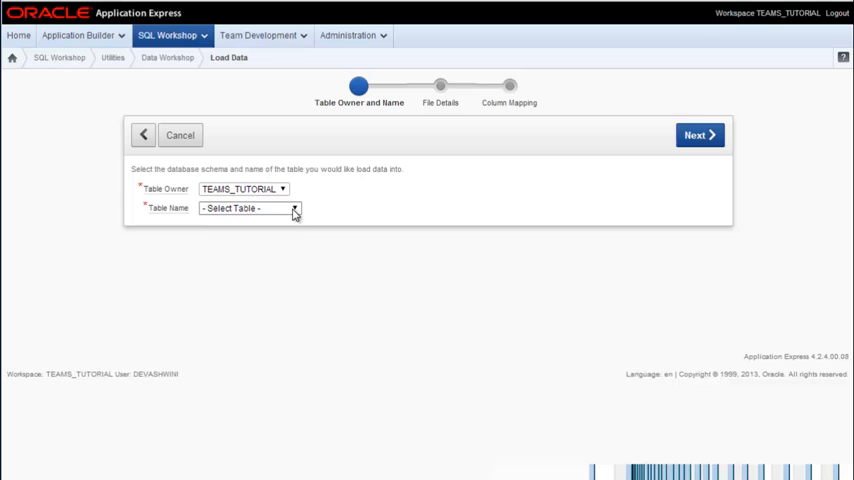
left_click(295, 208)
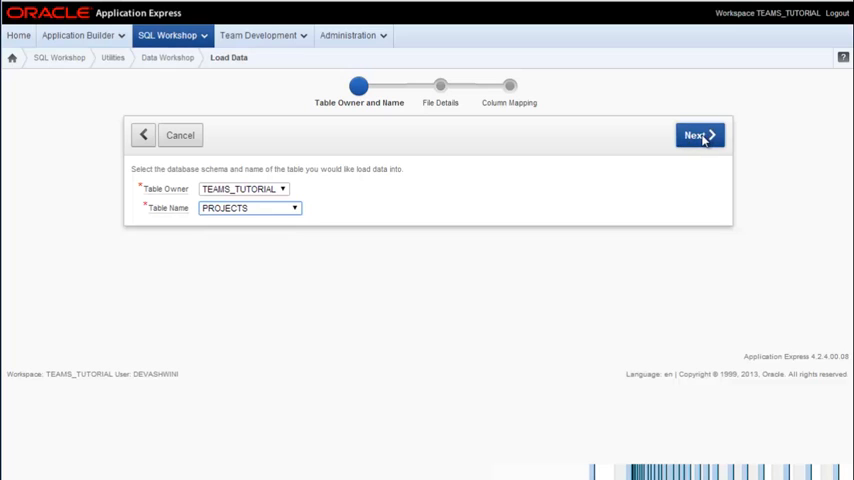
left_click(697, 135)
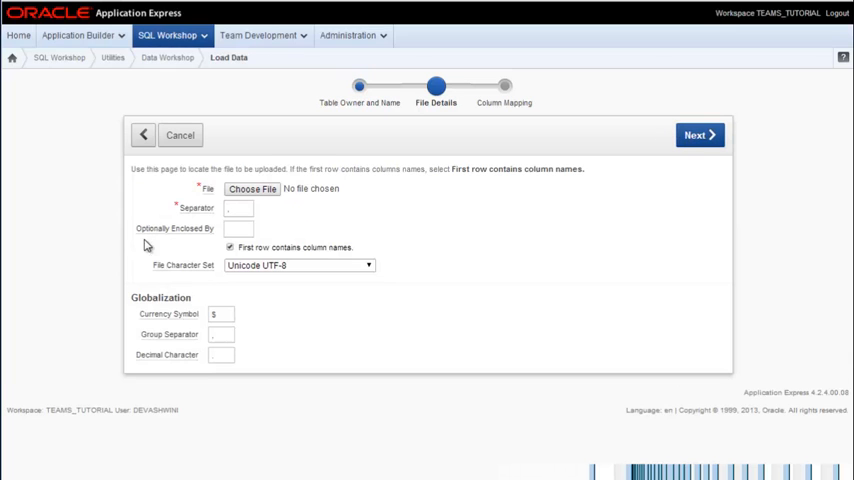
Step: Upload V2_Teams_PROJECTS_data.txt with double-quote enclosure and no column-name header row
left_click(251, 189)
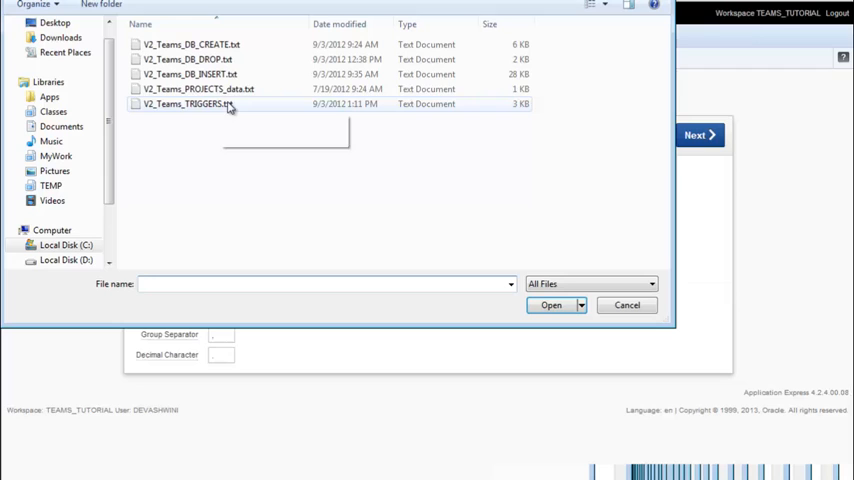
left_click(198, 89)
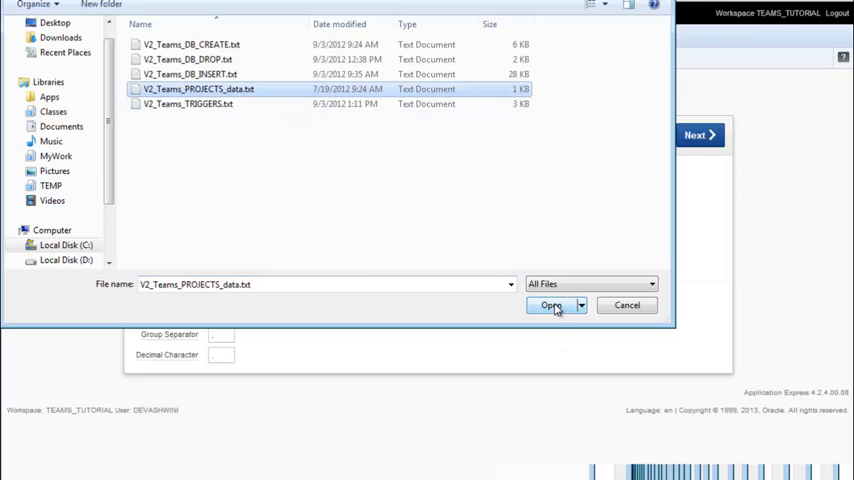
left_click(550, 305)
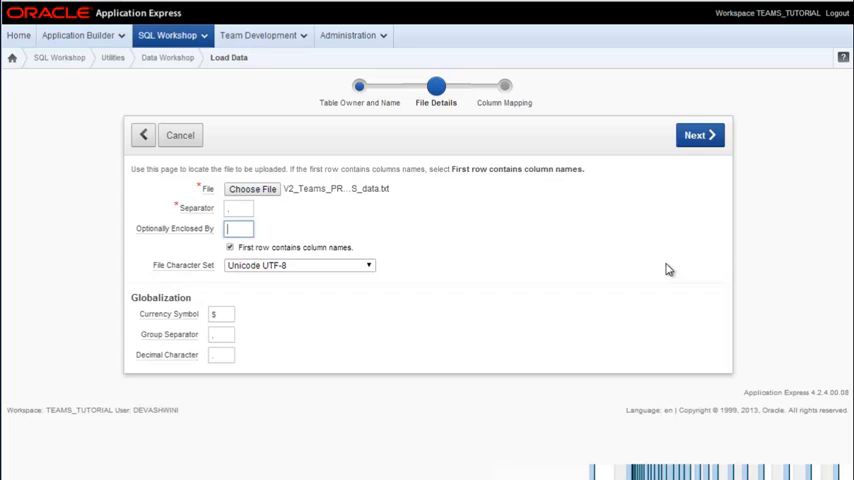
type("1")
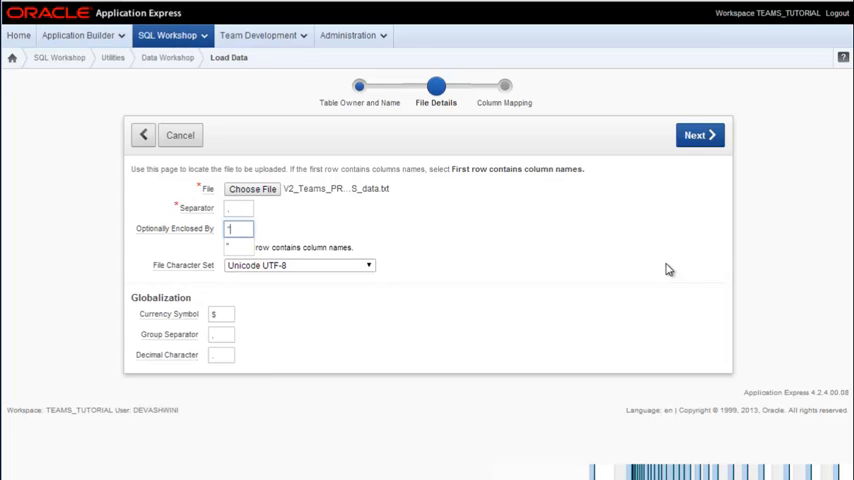
left_click(230, 247)
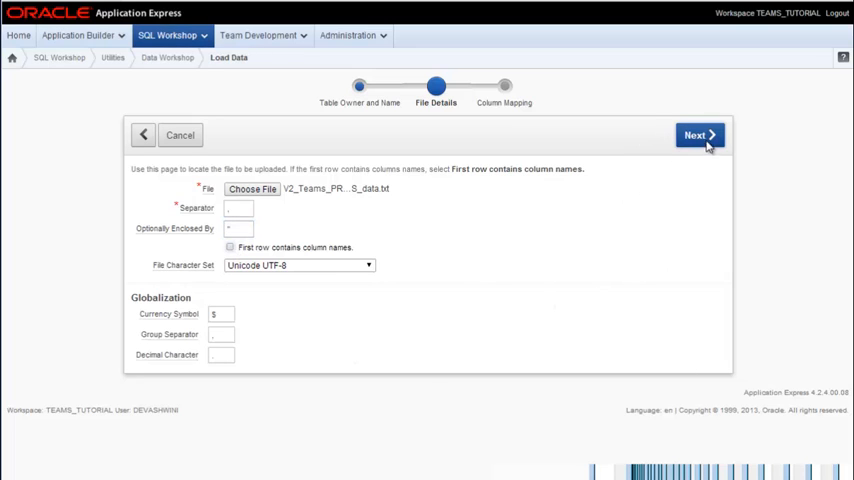
Step: Map the first file column to PROJ_NAME and the second to PROJ_CLIENT
left_click(697, 135)
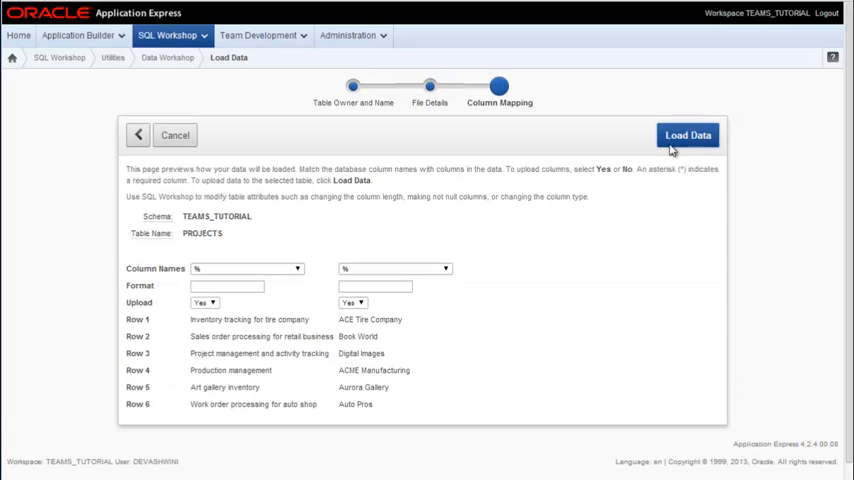
mouse_move(298, 268)
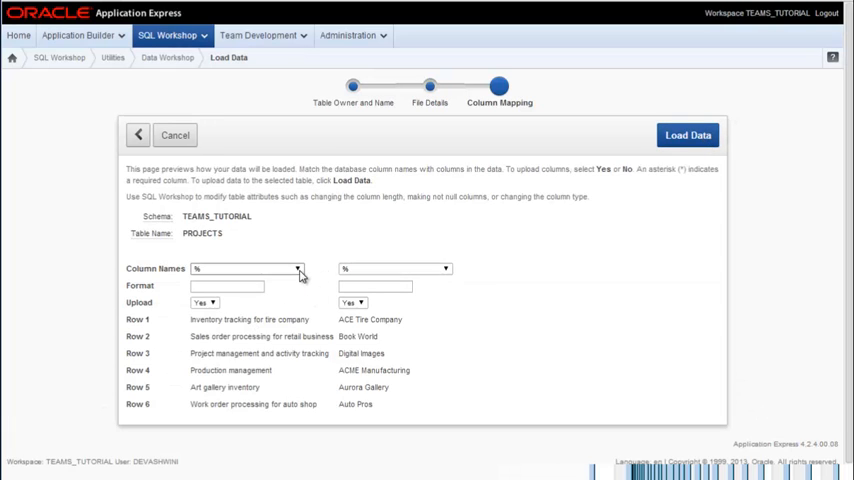
left_click(296, 268)
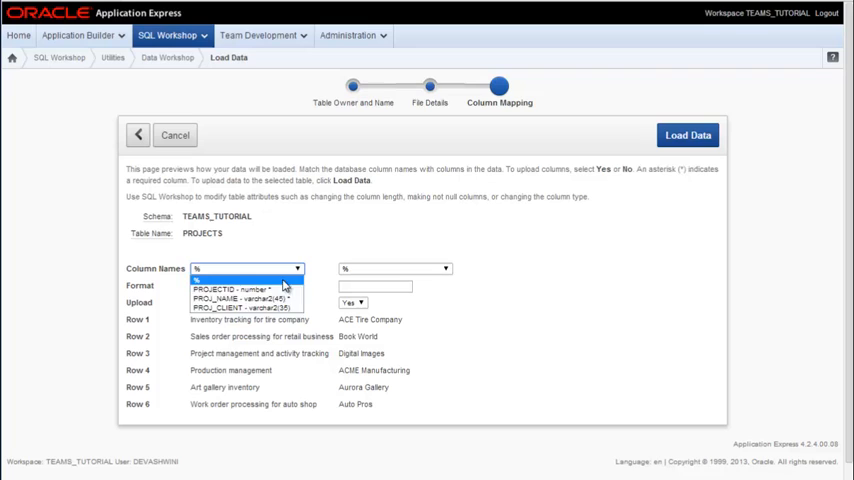
mouse_move(245, 298)
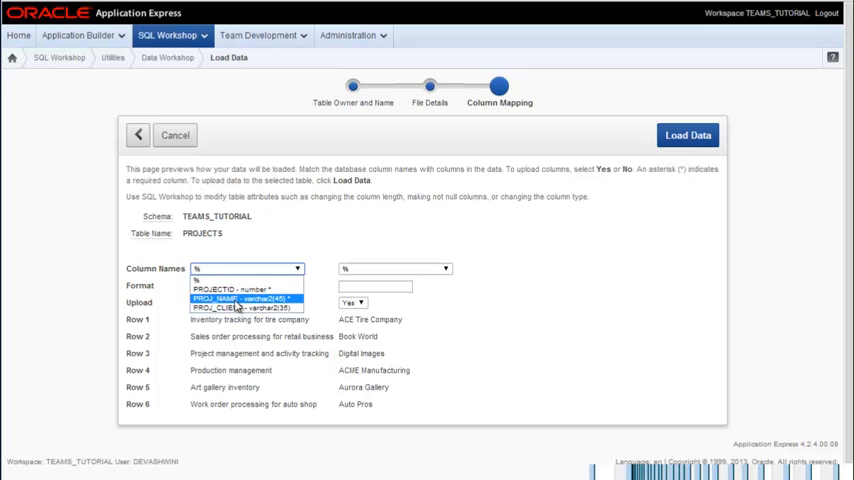
left_click(245, 298)
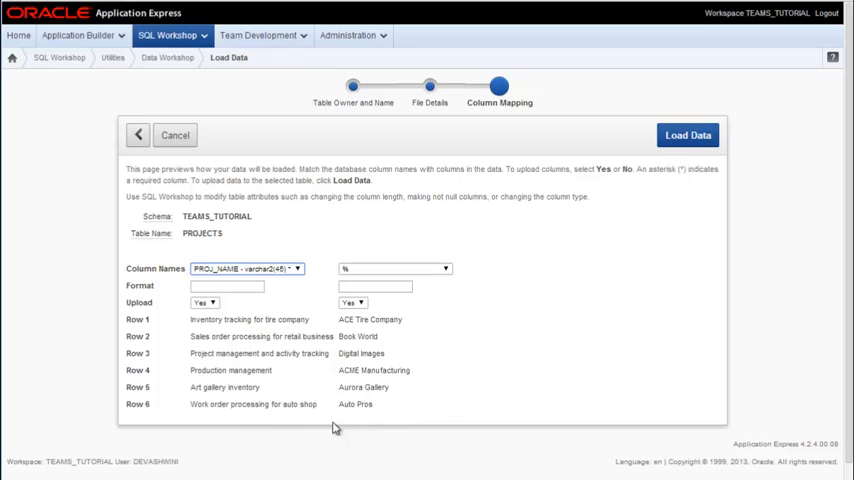
mouse_move(350, 153)
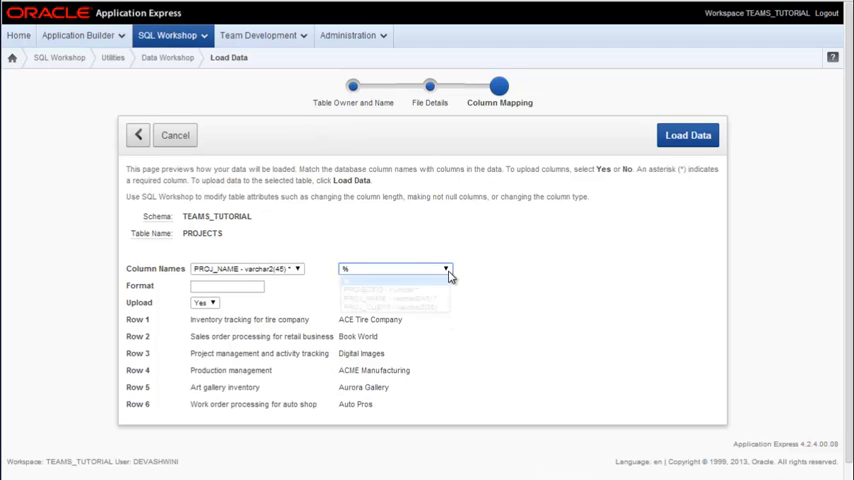
left_click(446, 268)
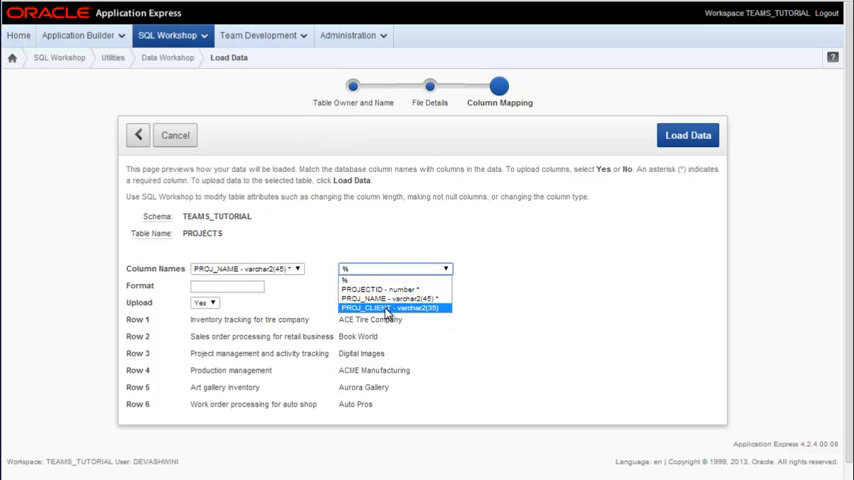
left_click(388, 308)
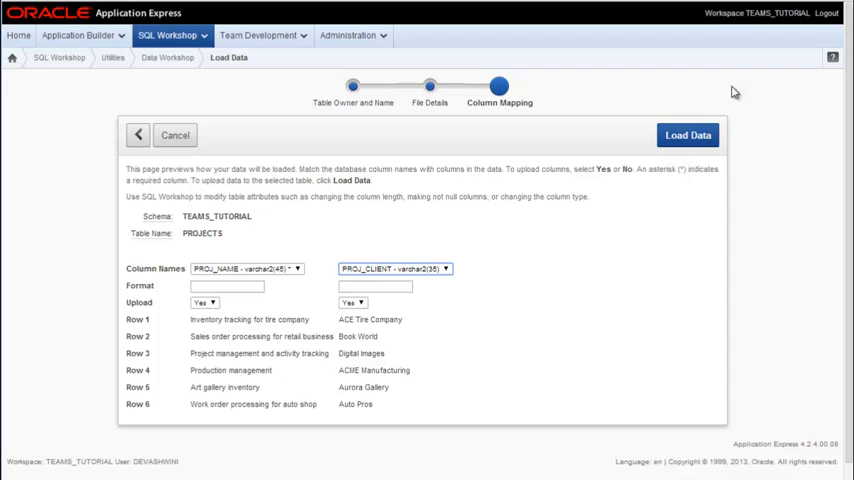
Step: Run the load, bringing six rows into PROJECTS with zero failures
left_click(687, 135)
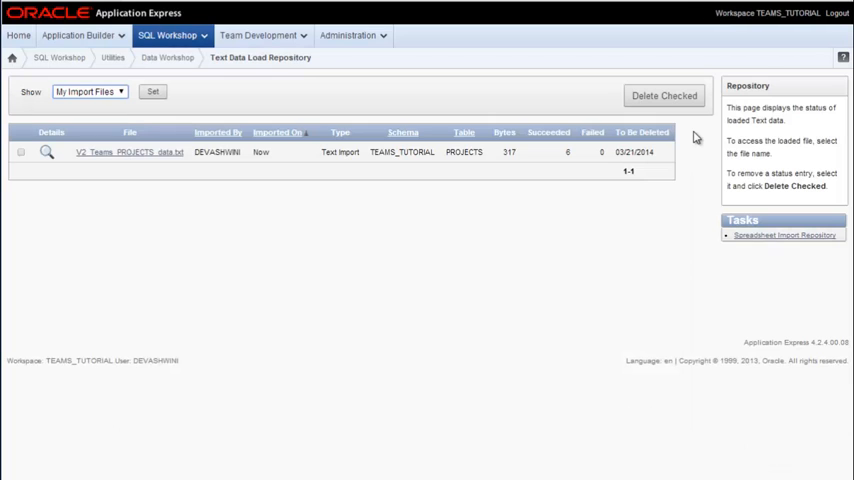
mouse_move(687, 188)
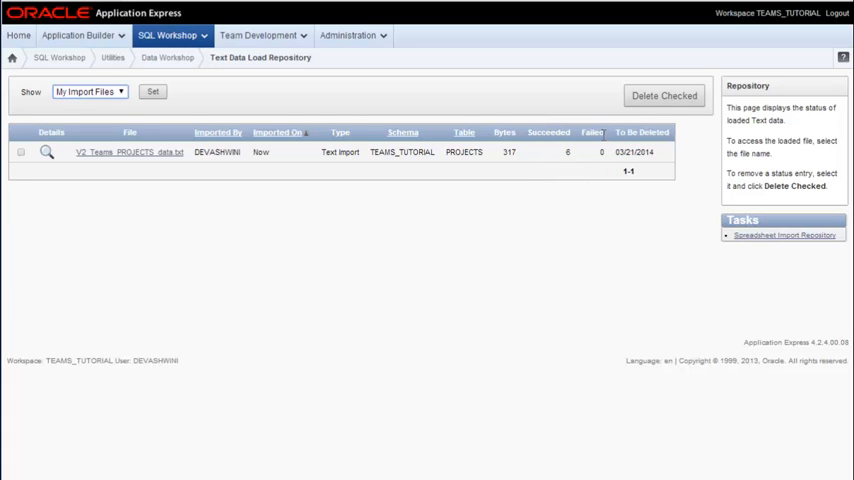
mouse_move(282, 161)
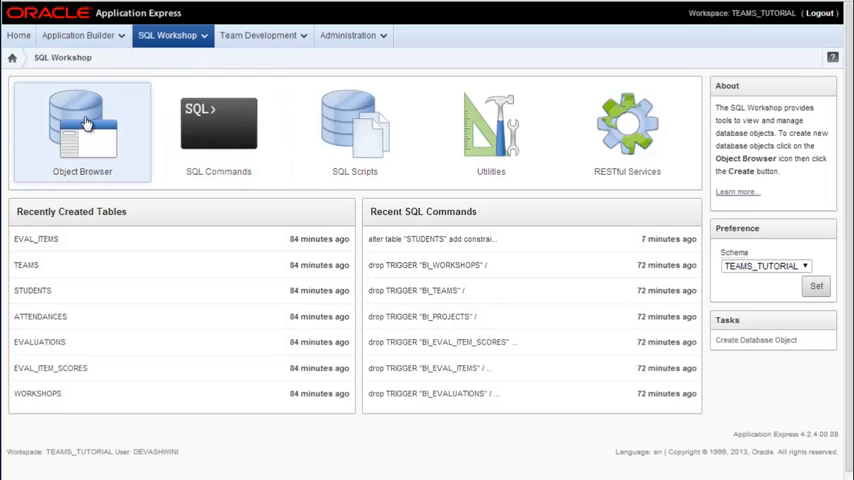
Step: Open PROJECTS in Object Browser to view the six projects, IDs 100–105
left_click(82, 125)
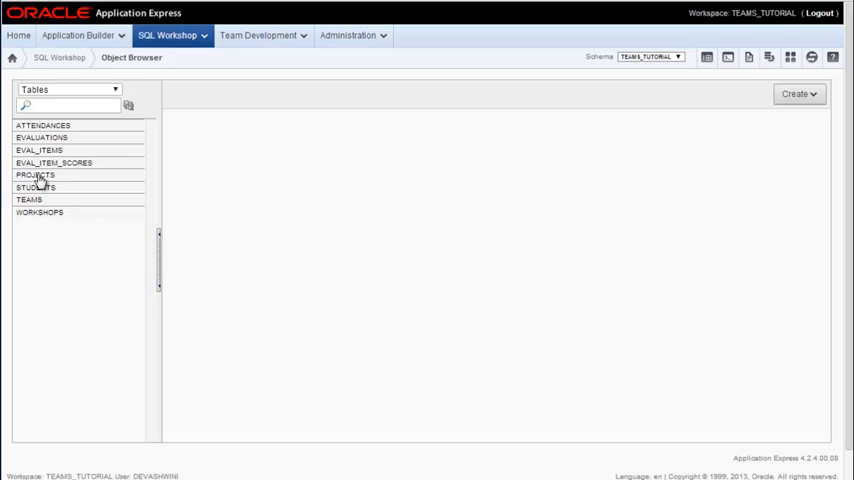
left_click(35, 174)
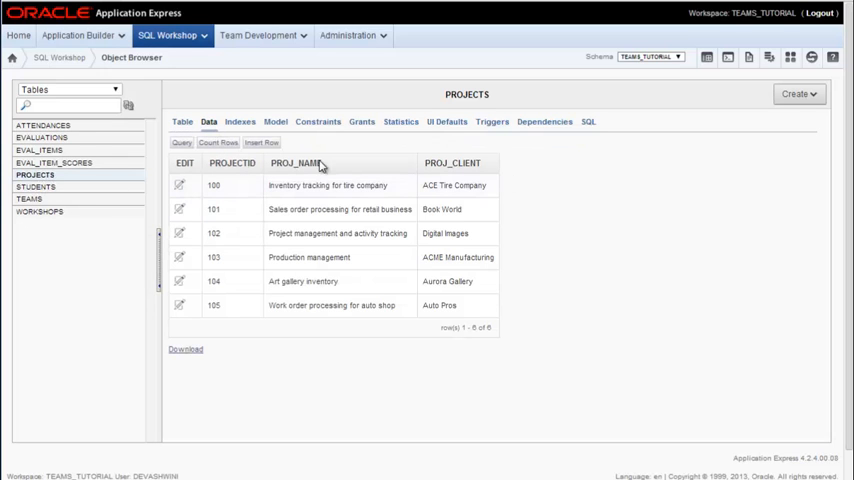
mouse_move(500, 393)
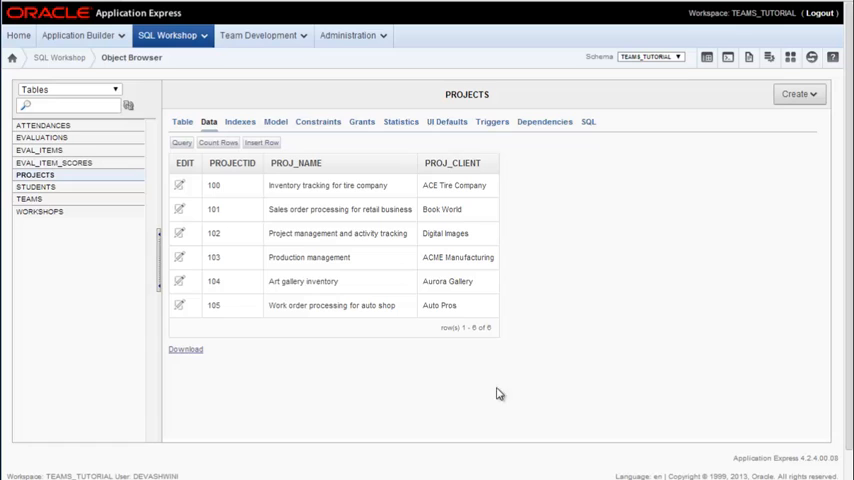
mouse_move(210, 142)
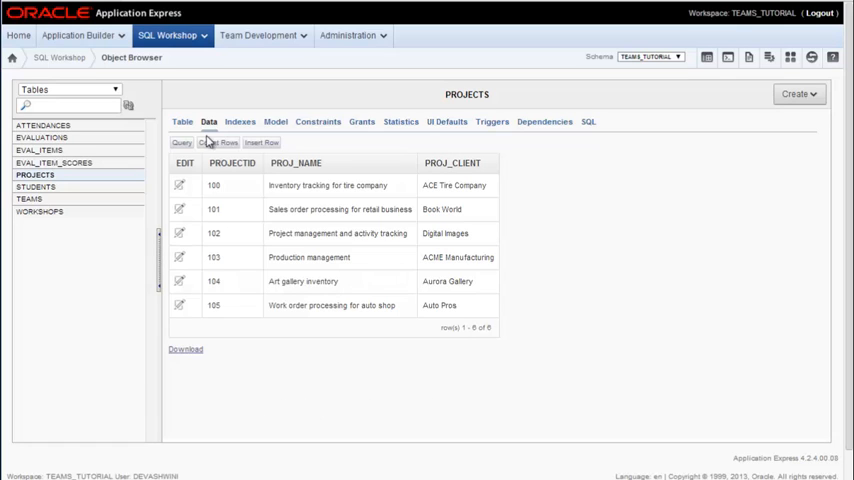
mouse_move(230, 362)
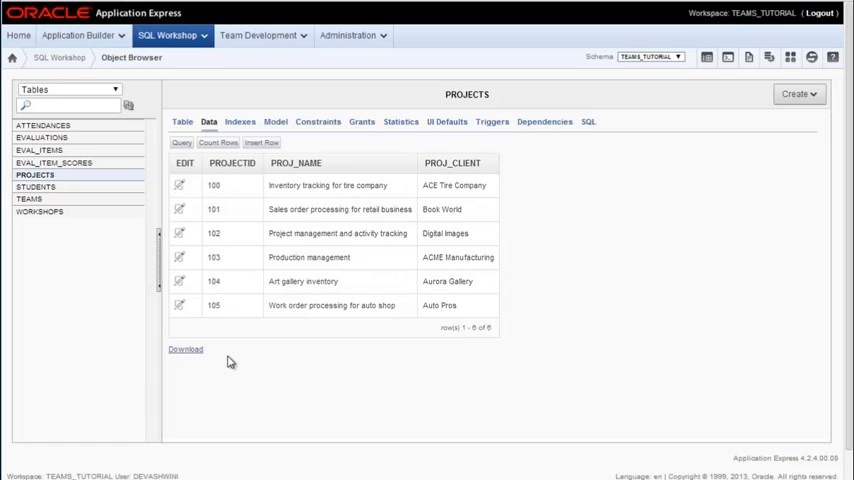
mouse_move(325, 368)
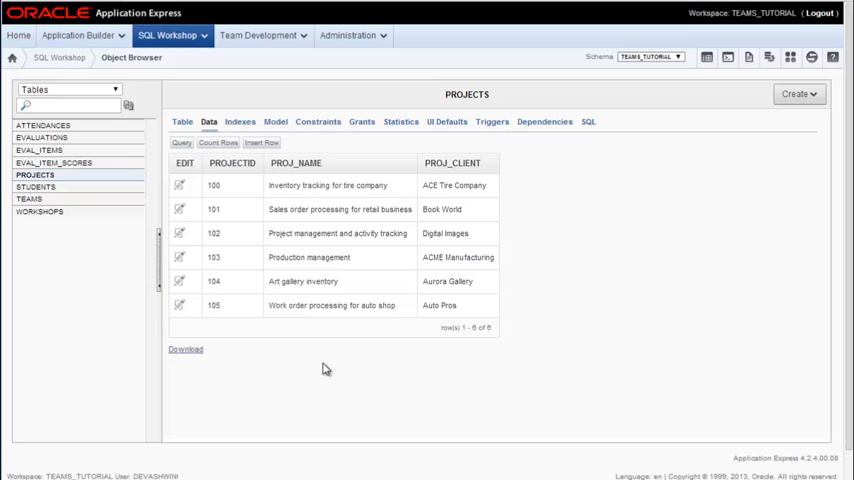
mouse_move(36, 190)
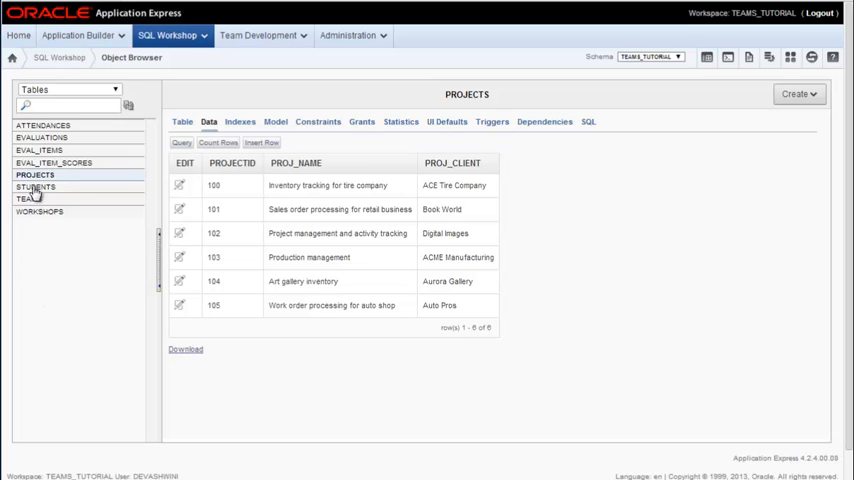
Step: Open STUDENTS in Object Browser to view student IDs, names, majors and team IDs
left_click(36, 187)
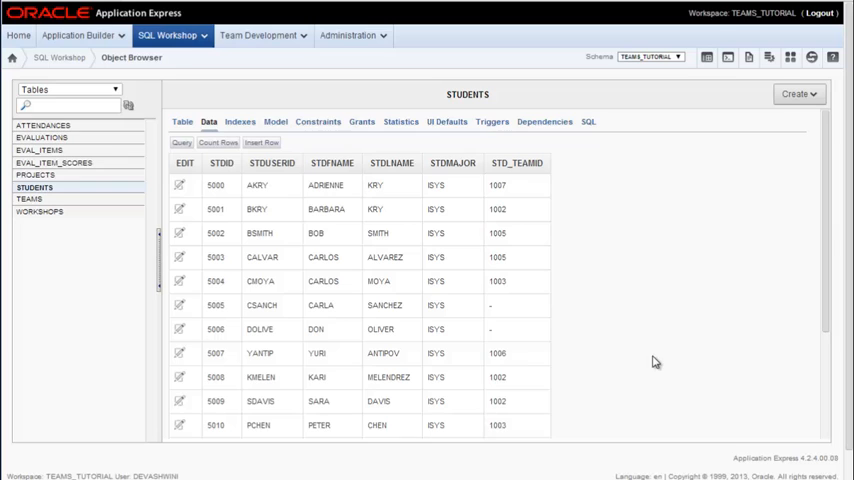
mouse_move(435, 438)
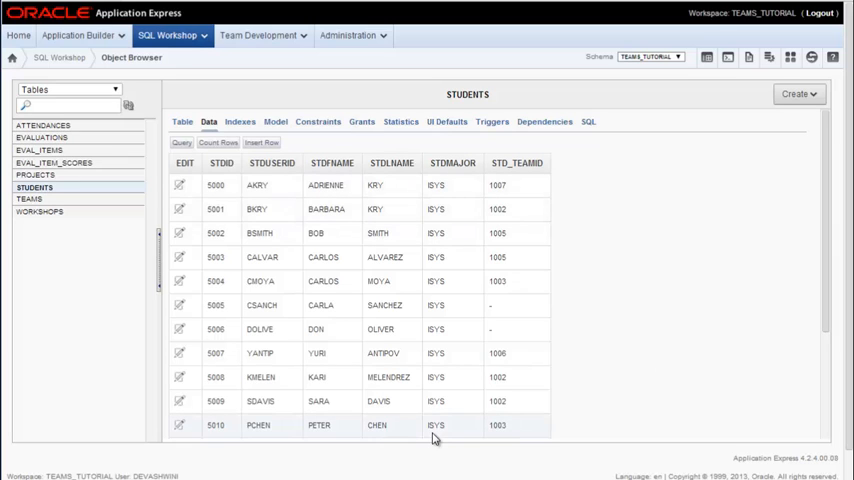
mouse_move(793, 319)
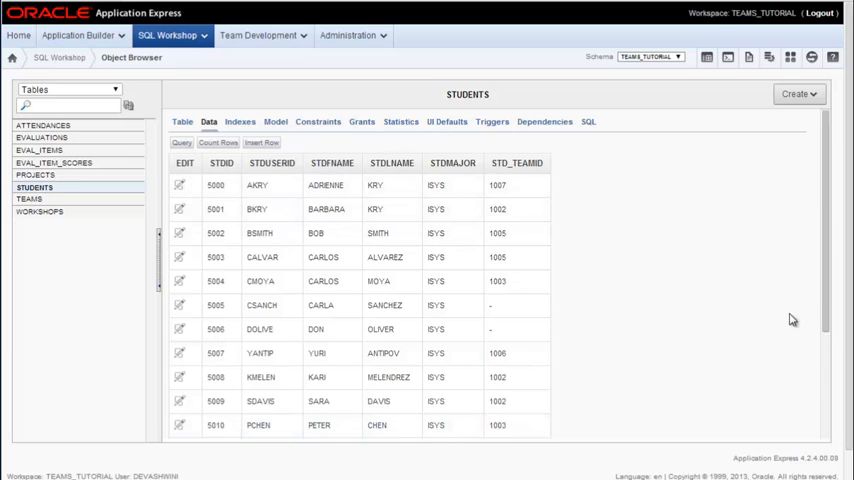
mouse_move(693, 427)
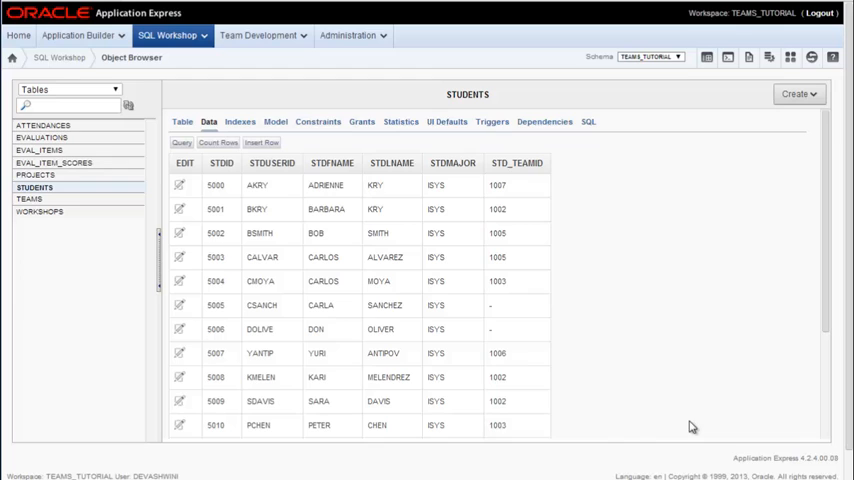
mouse_move(709, 190)
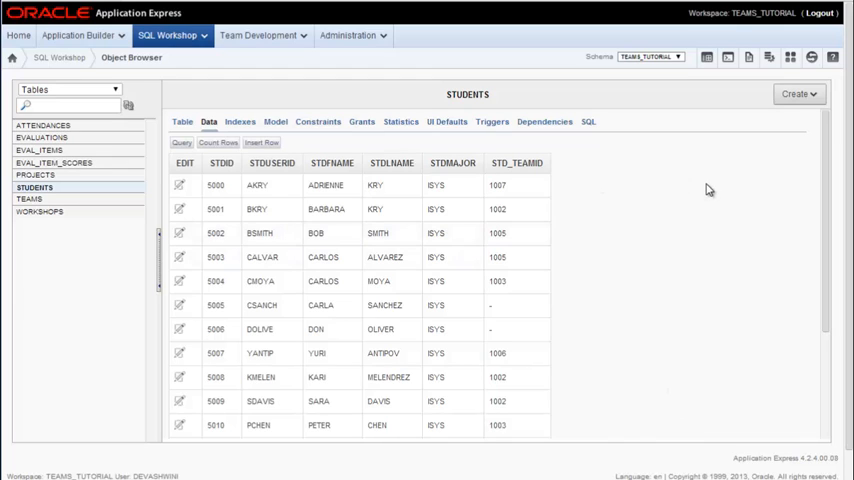
mouse_move(674, 206)
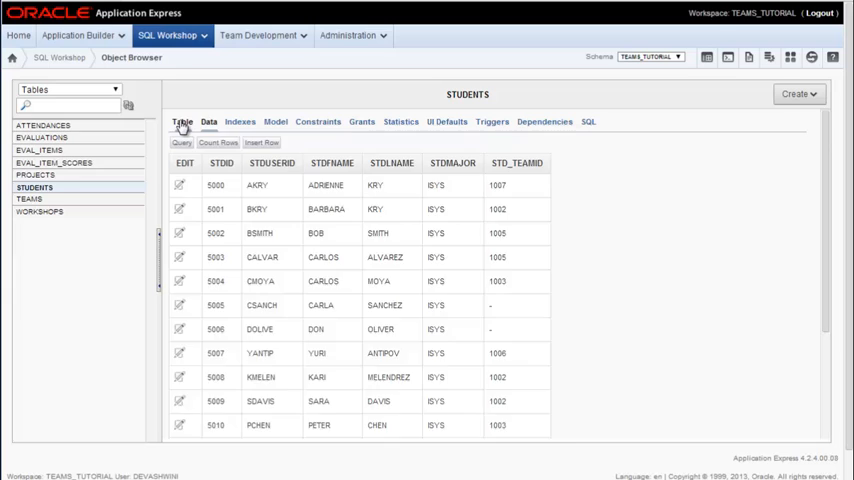
Step: Build a lookup table on STUDENTS.STDMAJOR, keeping names STDMAJOR_LOOKUP and STDMAJOR_LOOKUP_SEQ
left_click(181, 121)
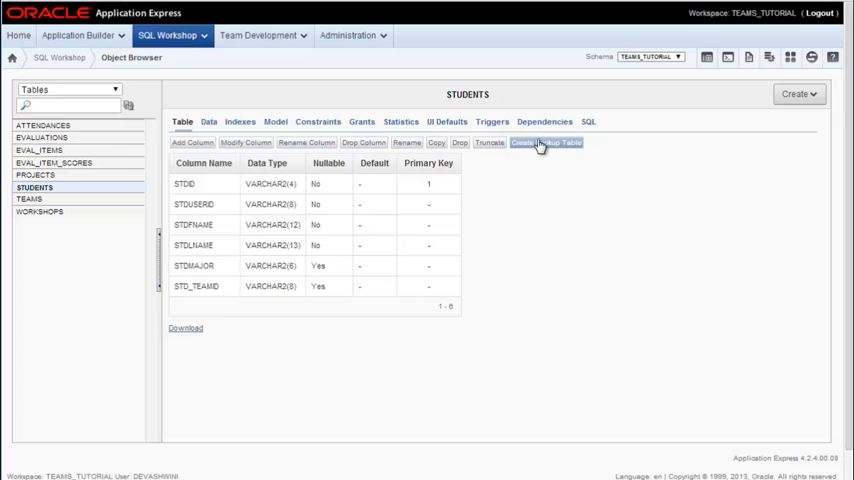
left_click(546, 142)
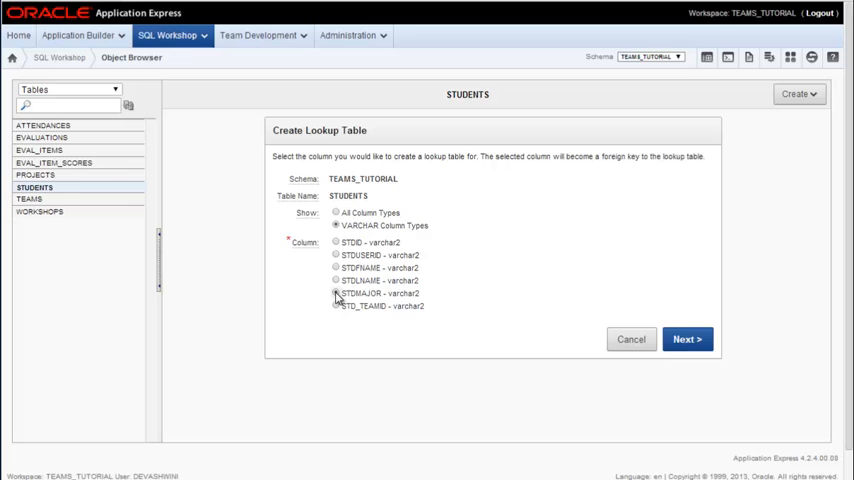
left_click(337, 293)
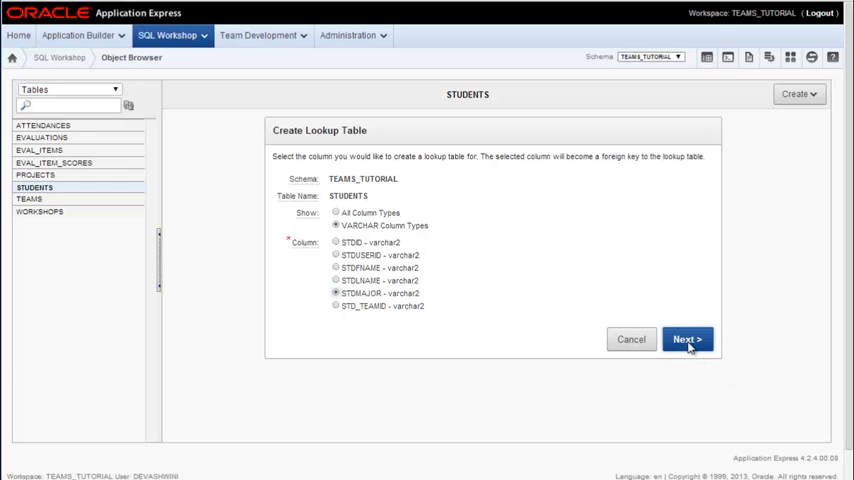
left_click(687, 339)
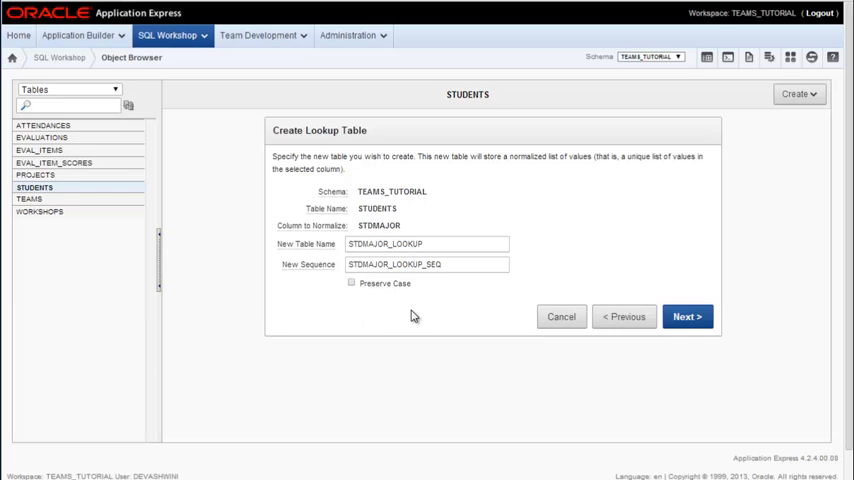
mouse_move(566, 290)
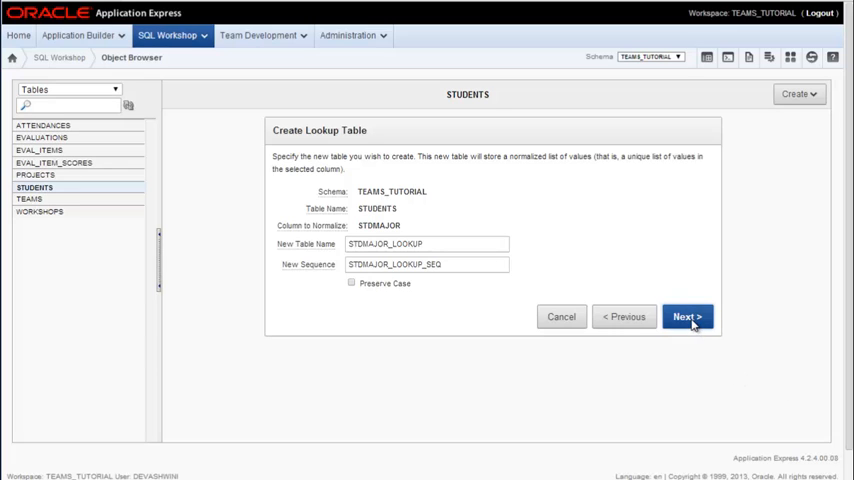
left_click(687, 316)
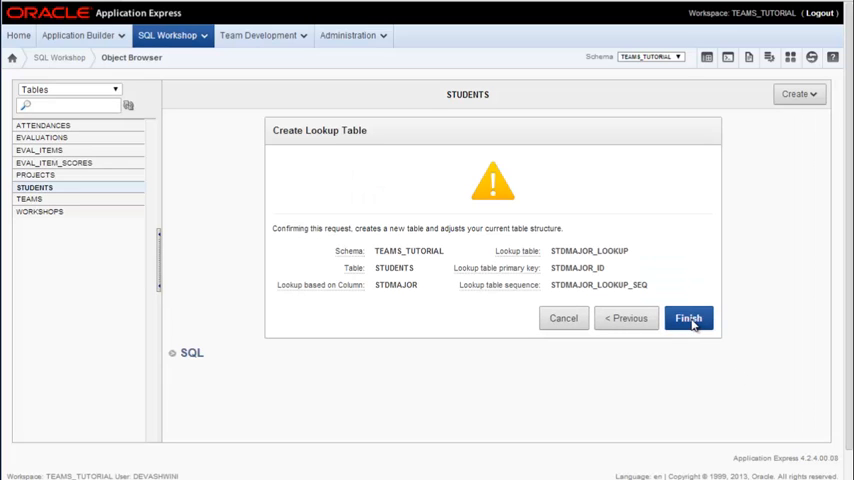
Step: Confirm STDMAJOR_LOOKUP creation and view its four majors: ISYS, COMPSC, ACCT, MKTG
left_click(688, 318)
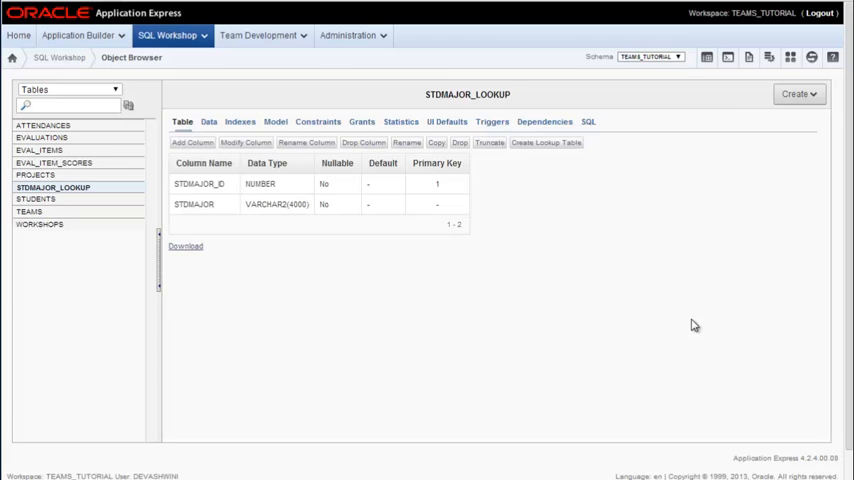
mouse_move(456, 106)
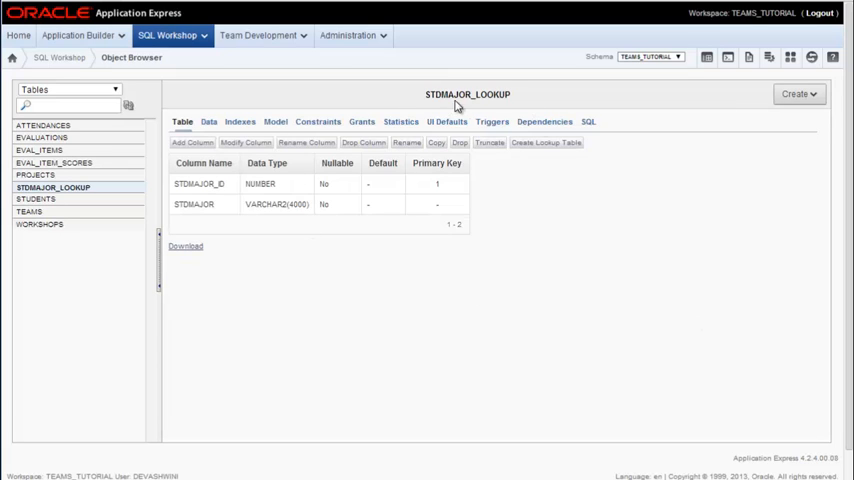
left_click(208, 121)
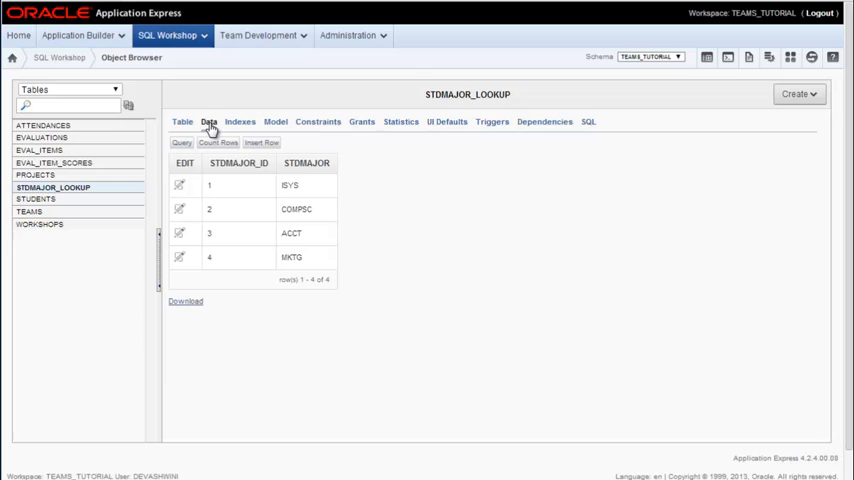
mouse_move(667, 249)
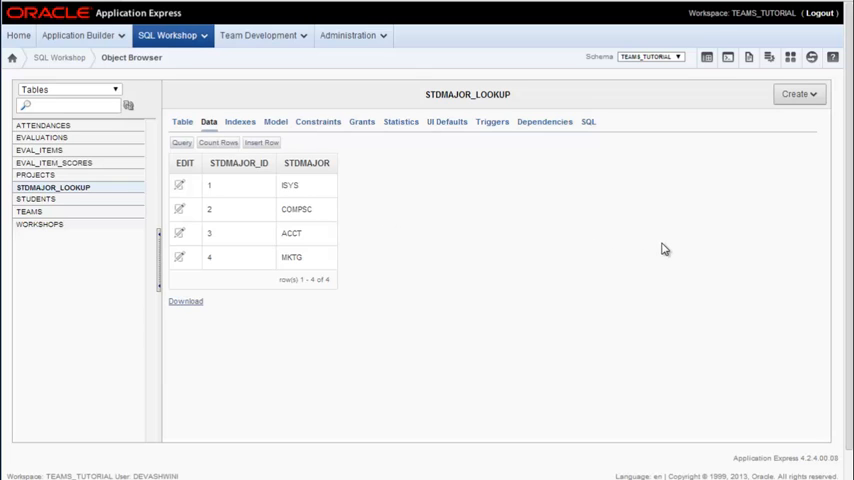
mouse_move(555, 276)
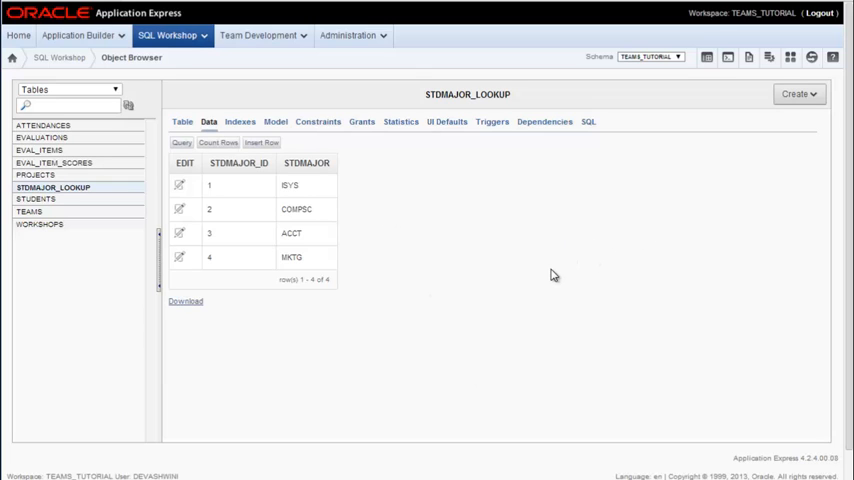
mouse_move(361, 196)
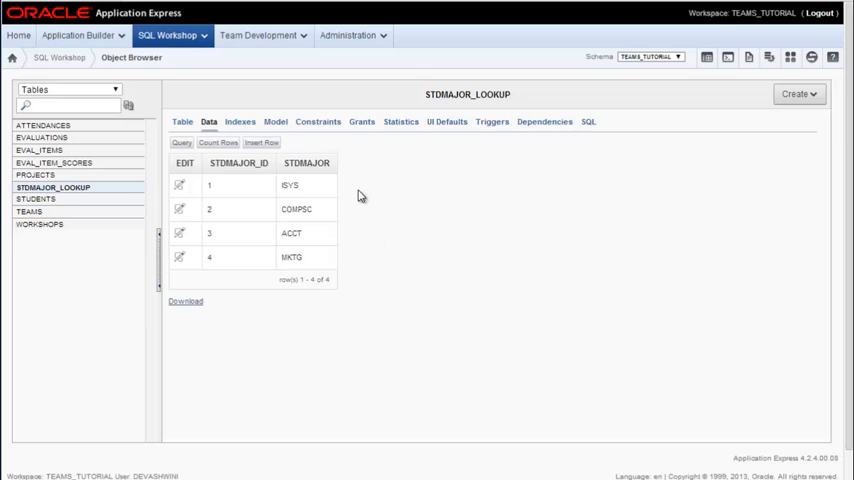
mouse_move(200, 263)
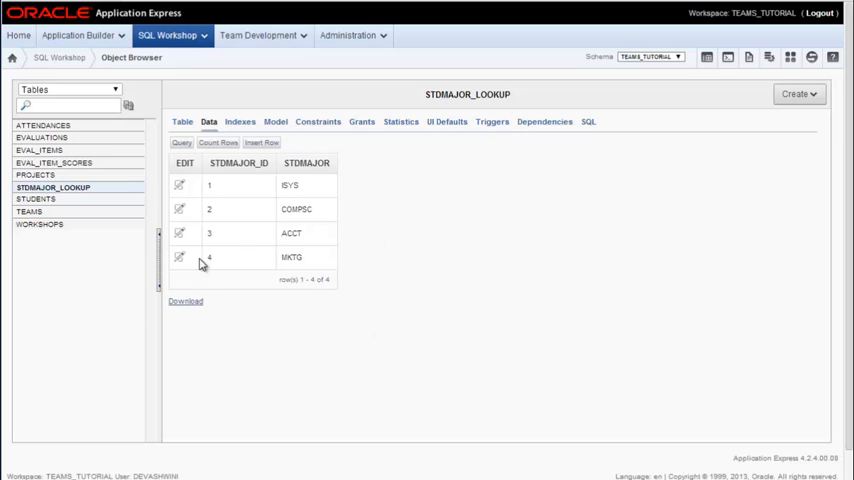
mouse_move(214, 184)
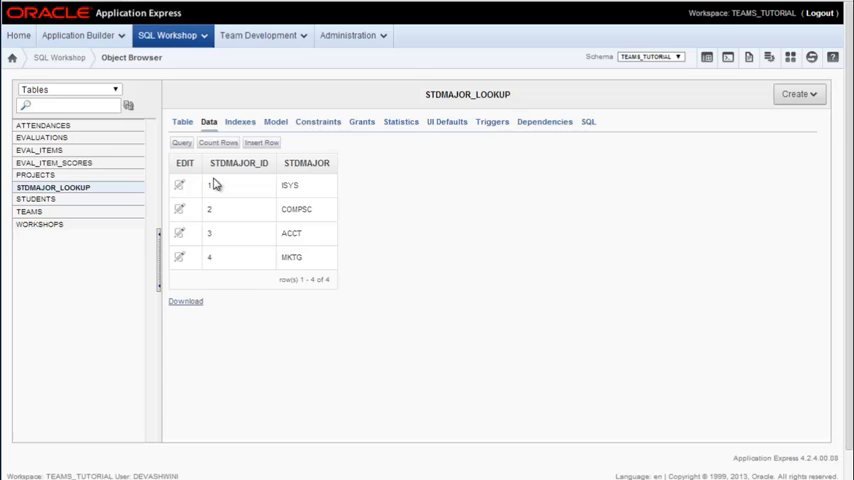
mouse_move(217, 300)
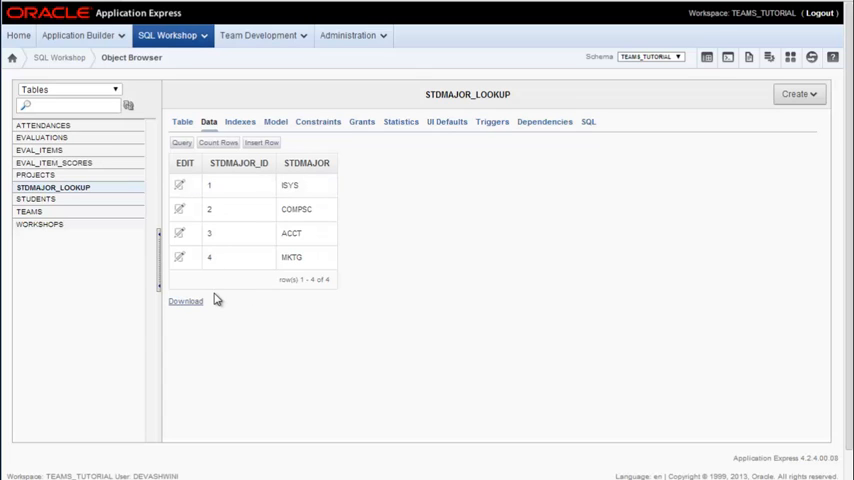
mouse_move(31, 288)
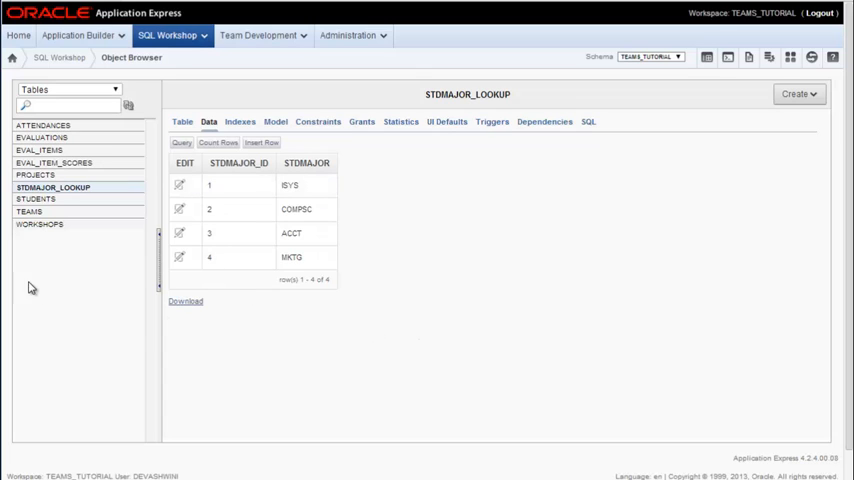
mouse_move(74, 219)
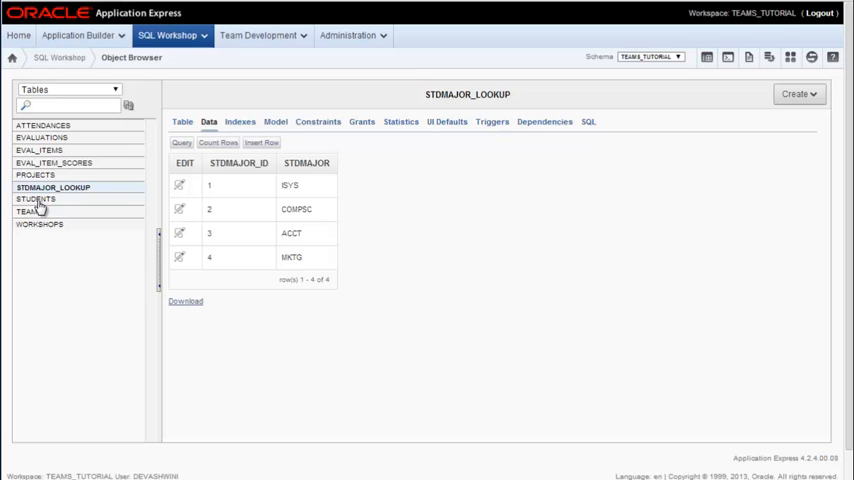
Step: Scroll through STUDENTS data to check the numeric STDMAJOR_ID values 1–4
left_click(35, 199)
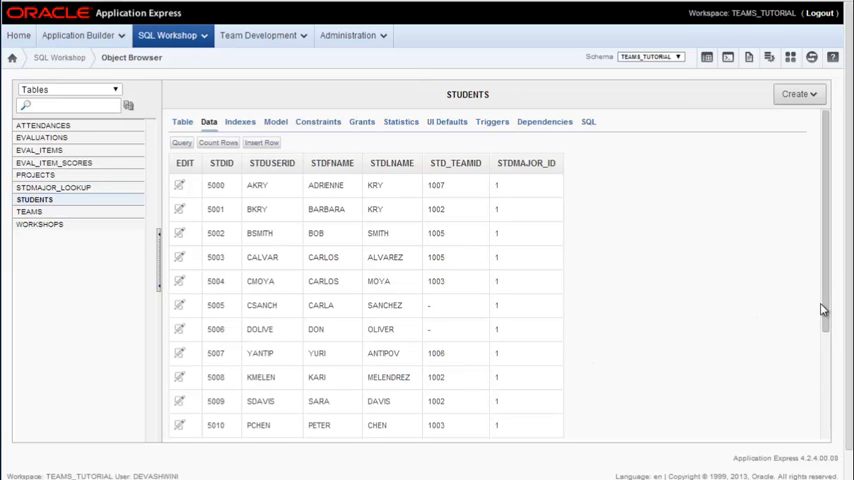
scroll("down", 3)
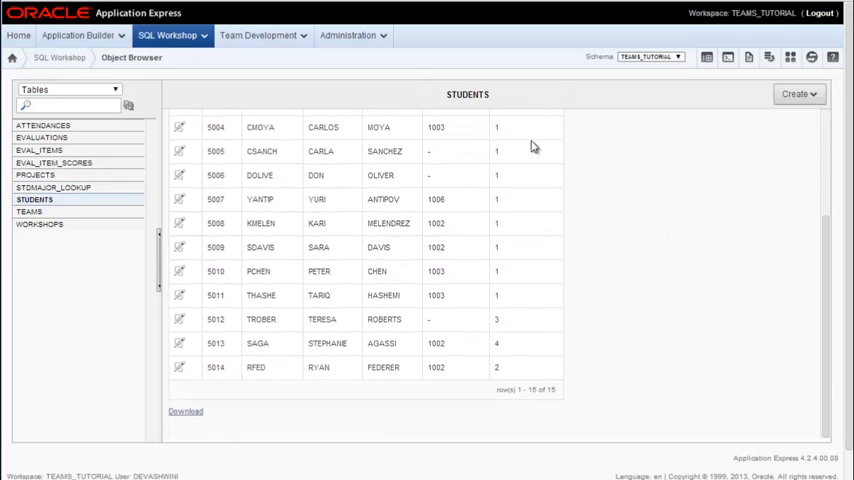
mouse_move(678, 250)
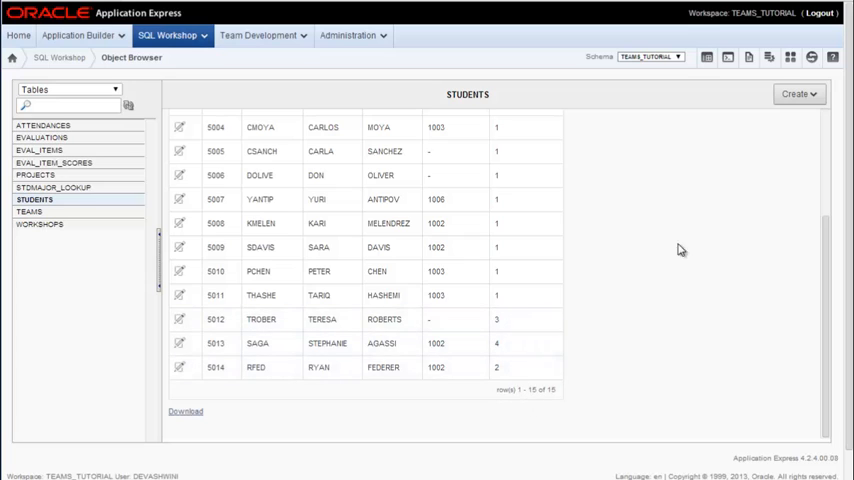
mouse_move(697, 256)
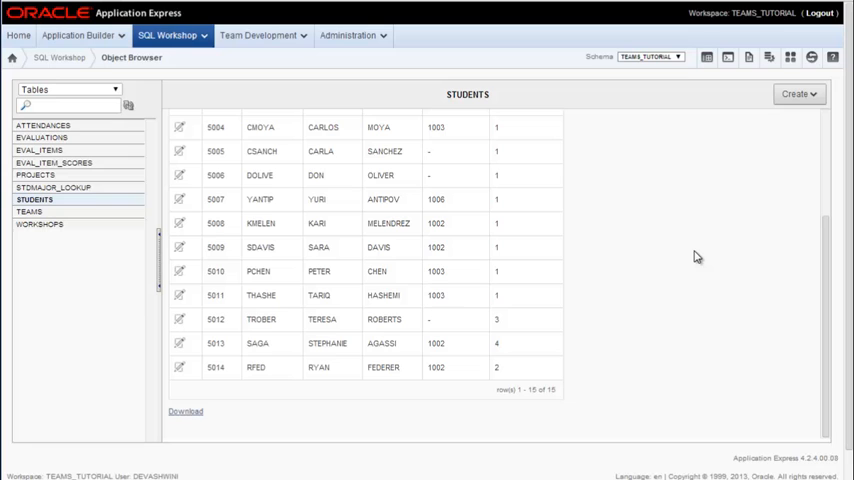
mouse_move(697, 272)
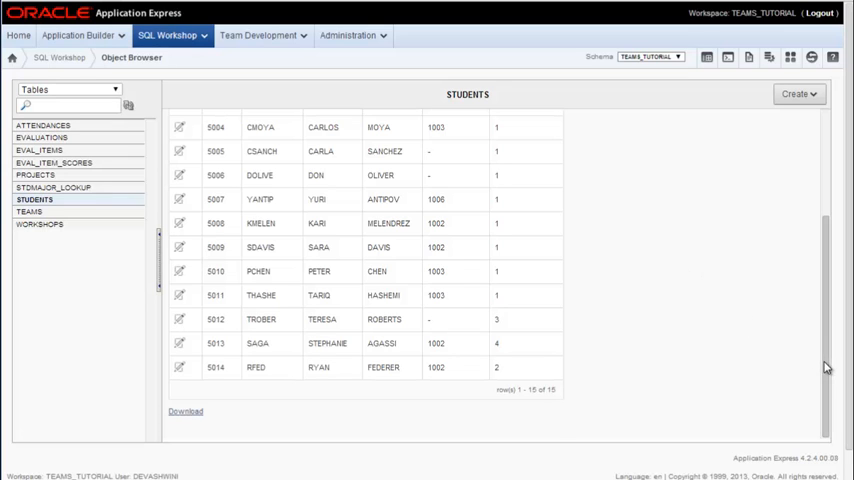
scroll("up", 3)
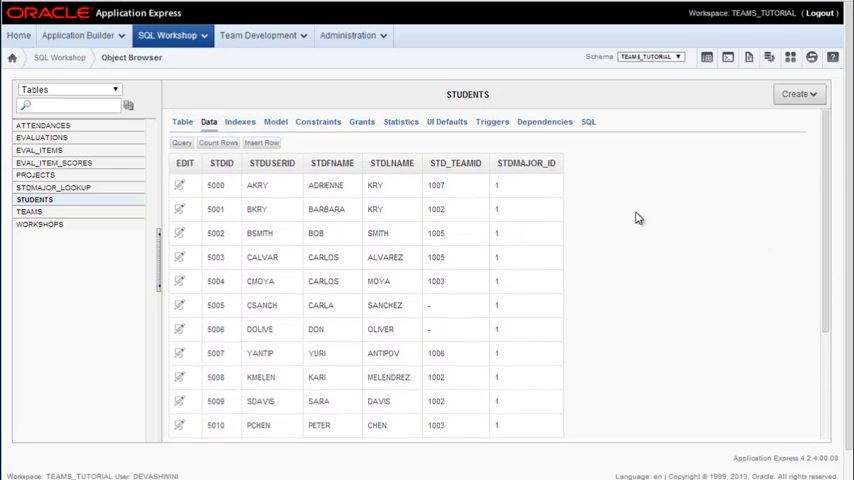
mouse_move(754, 305)
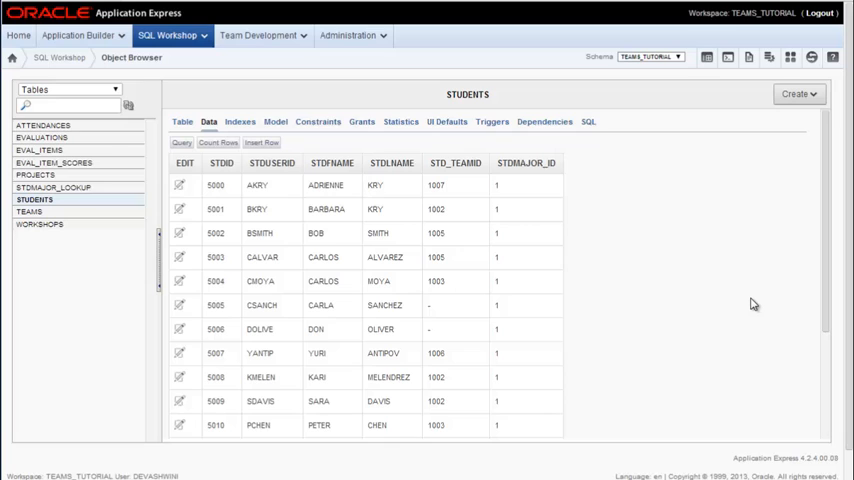
scroll("down", 3)
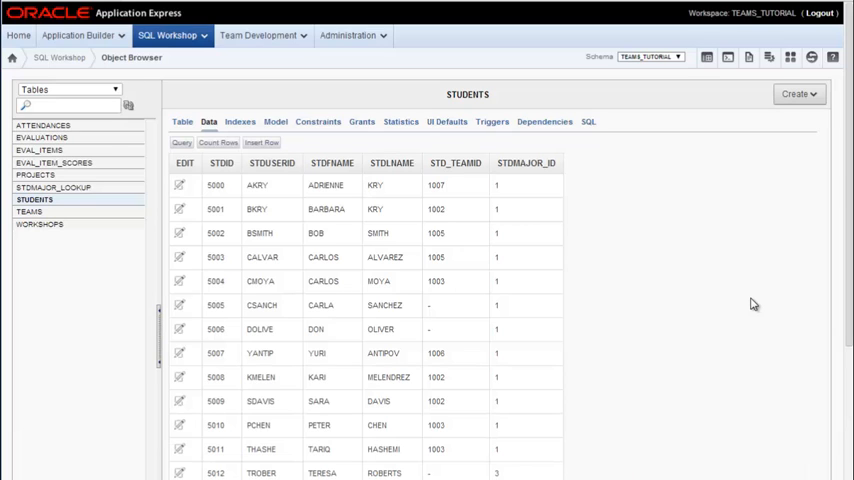
mouse_move(73, 188)
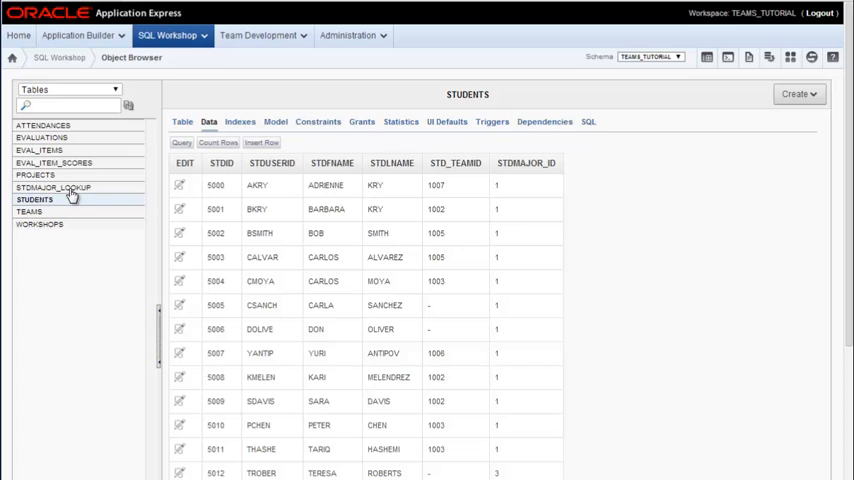
Step: Select STDMAJOR_LOOKUP and list its constraints: two not-null checks and the STDMAJOR_ID primary key
left_click(53, 188)
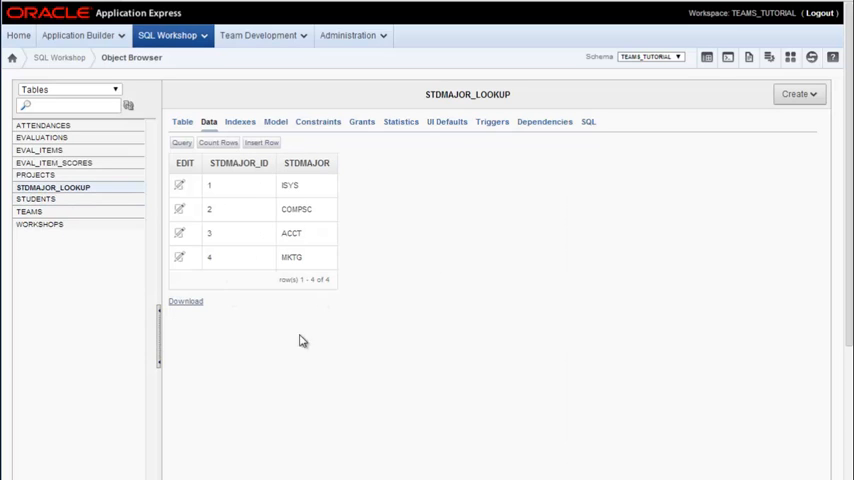
mouse_move(460, 345)
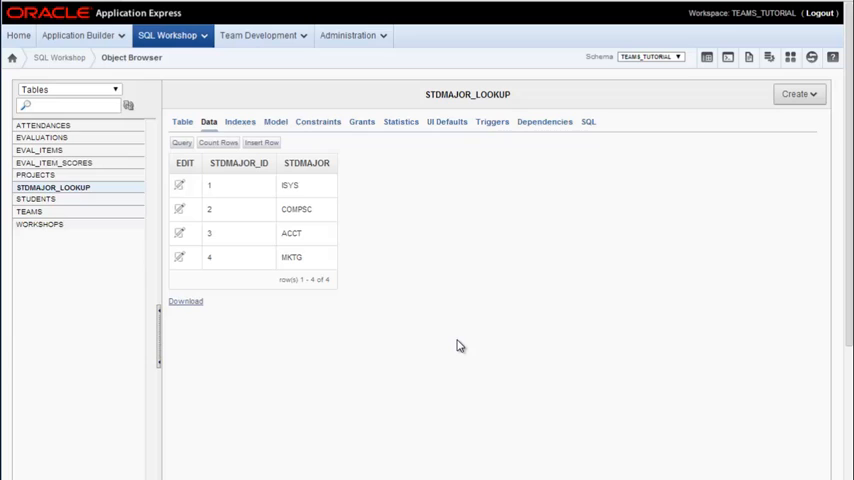
mouse_move(433, 277)
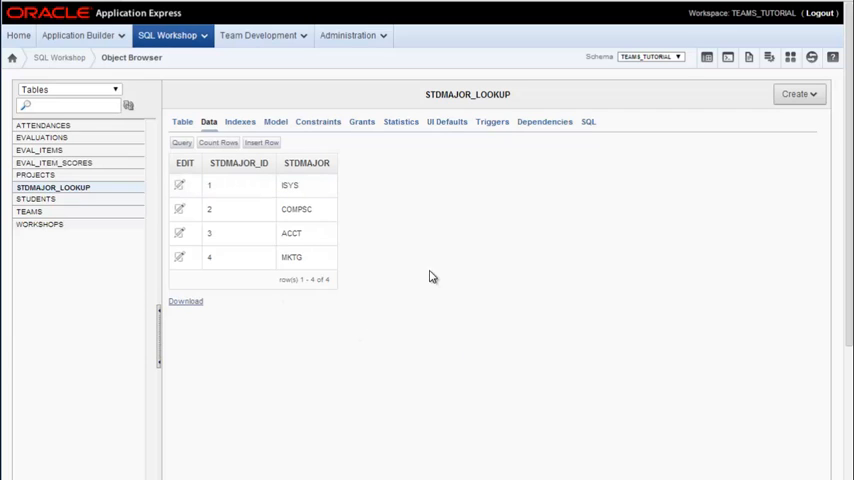
mouse_move(358, 175)
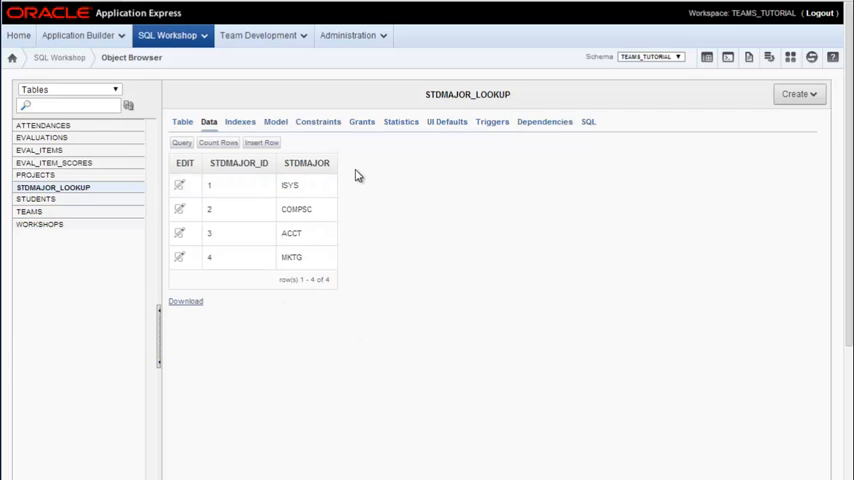
mouse_move(416, 252)
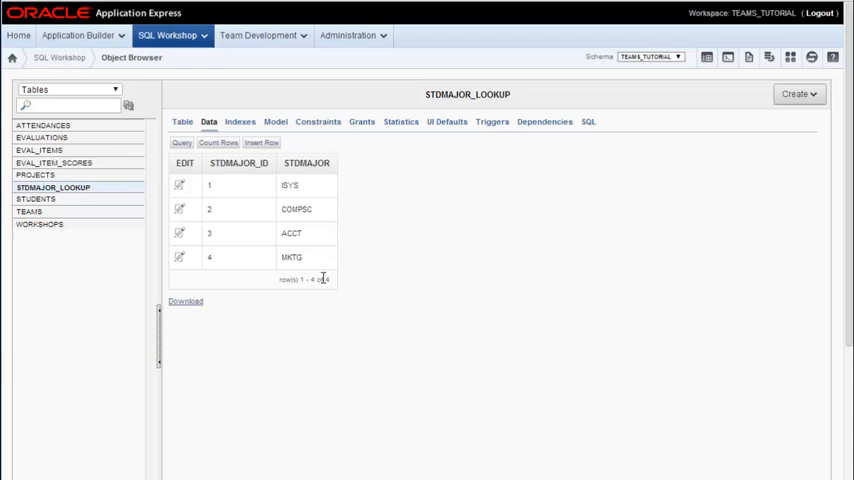
mouse_move(317, 121)
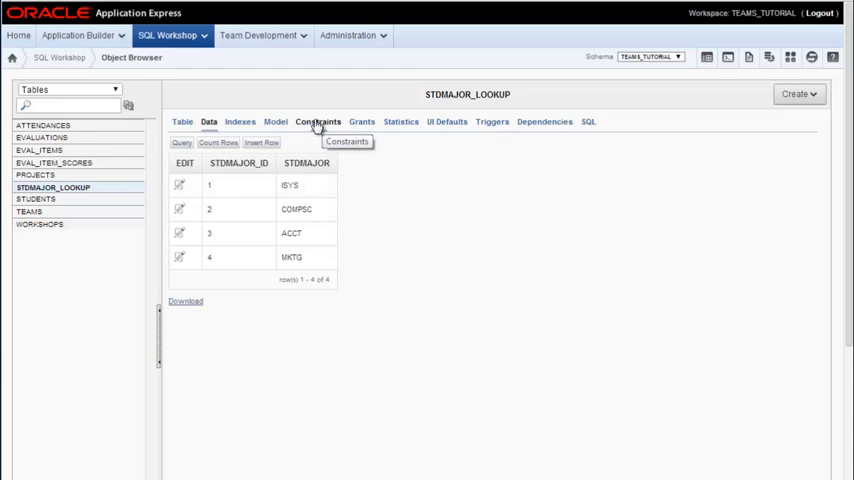
left_click(318, 121)
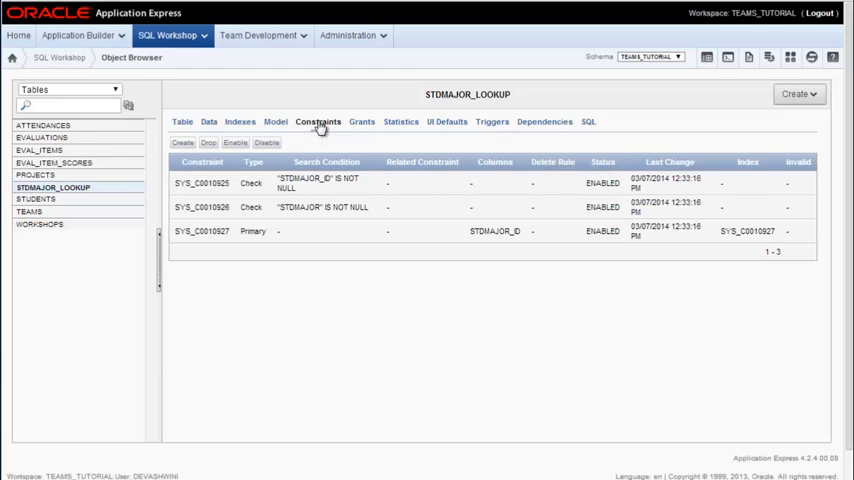
mouse_move(323, 197)
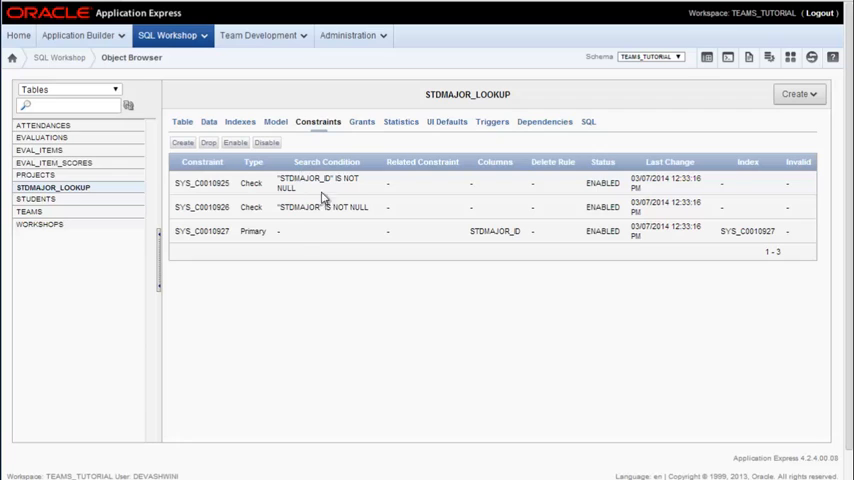
mouse_move(258, 253)
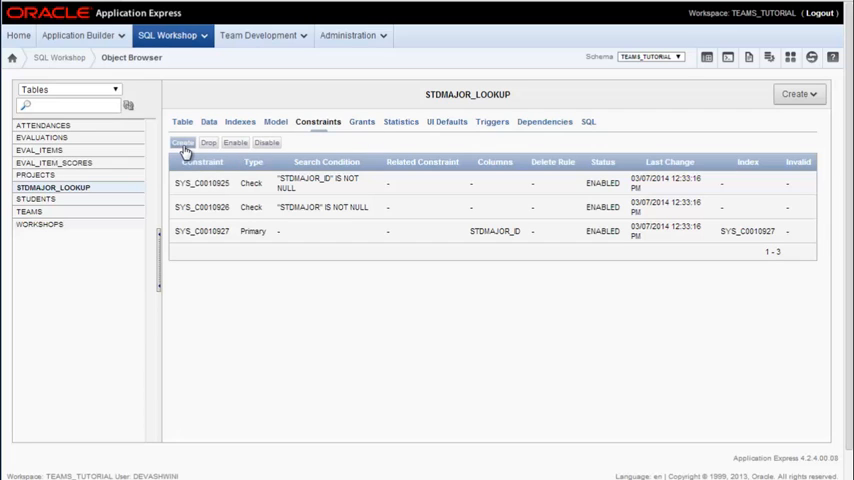
Step: Add unique constraint STDMAJOR_UNIQ on STDMAJOR, then view the table's four majors with IDs 1–4
left_click(182, 142)
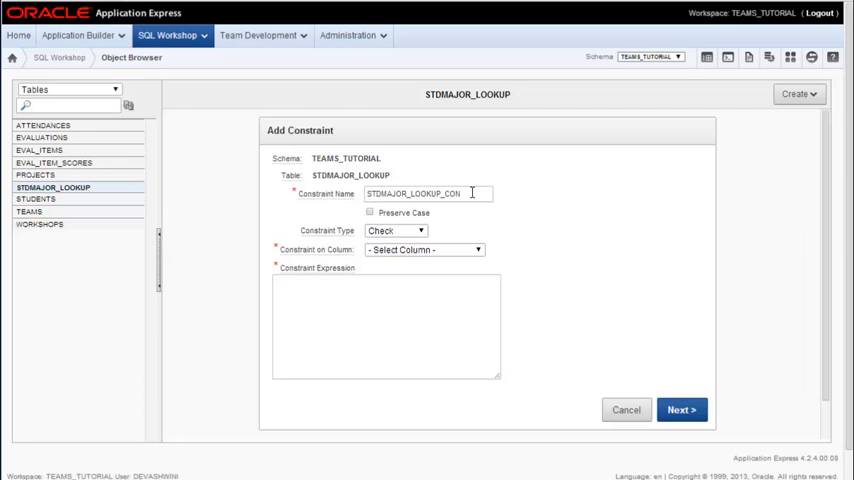
key("BackSpace")
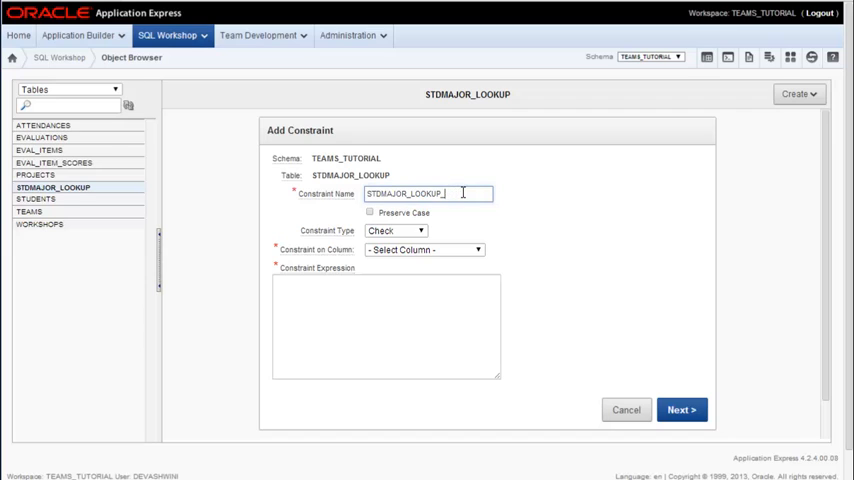
key("BackSpace")
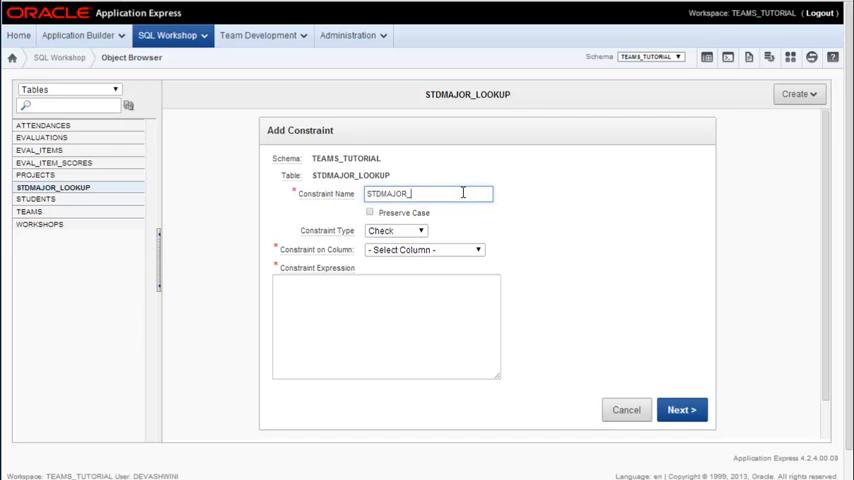
type("uniq")
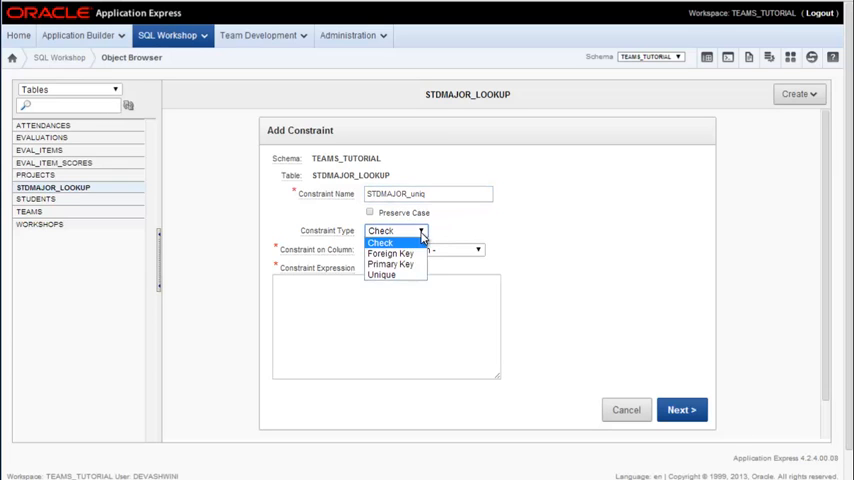
left_click(381, 275)
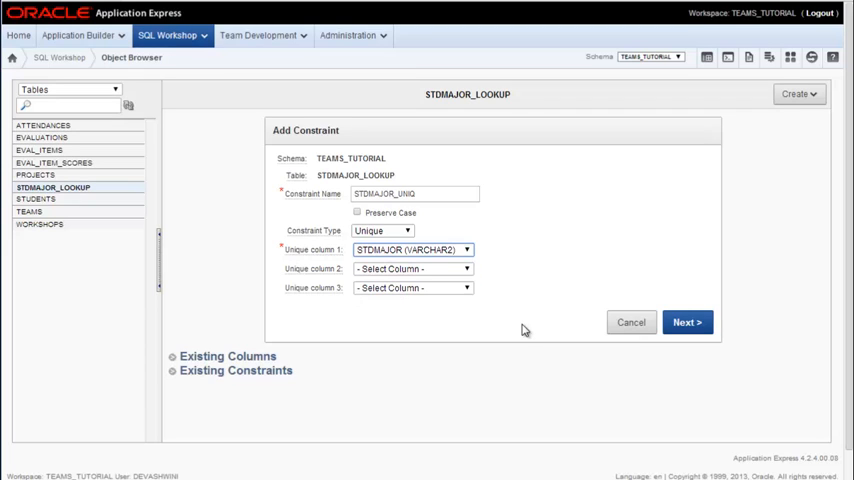
mouse_move(612, 359)
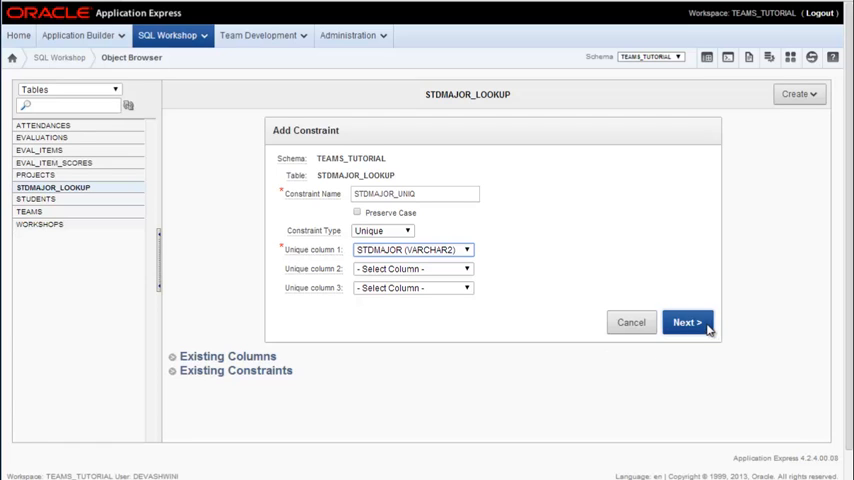
left_click(686, 322)
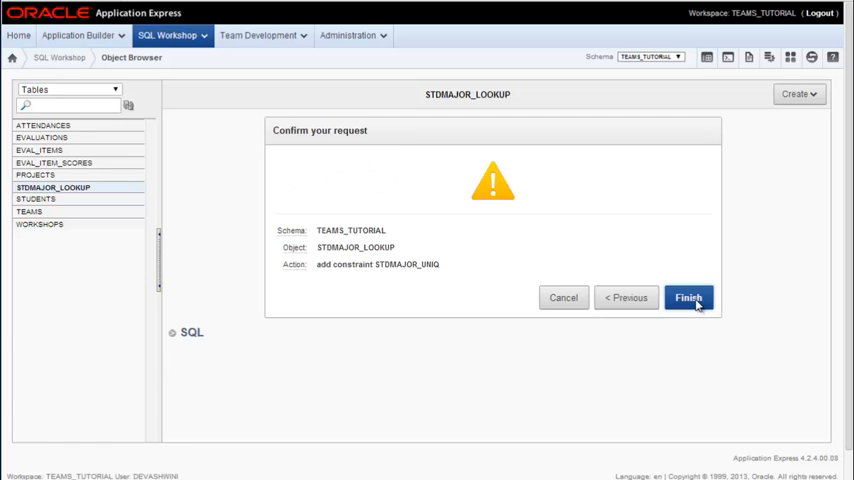
left_click(689, 297)
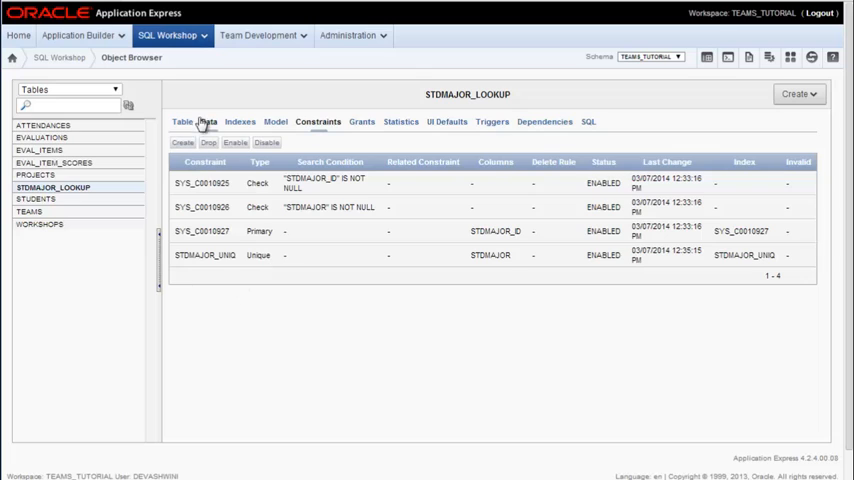
left_click(209, 121)
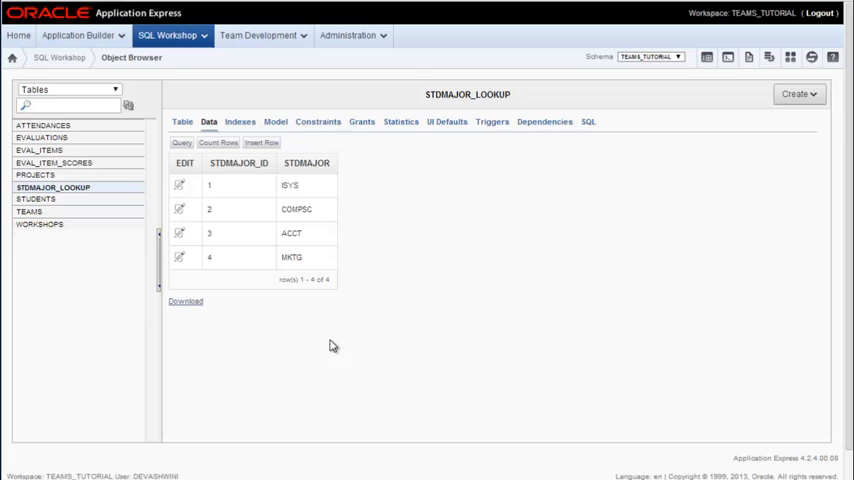
mouse_move(312, 327)
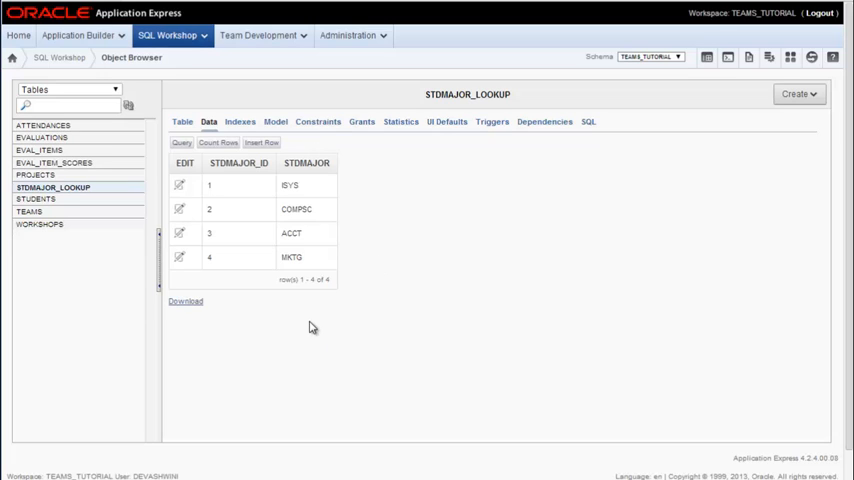